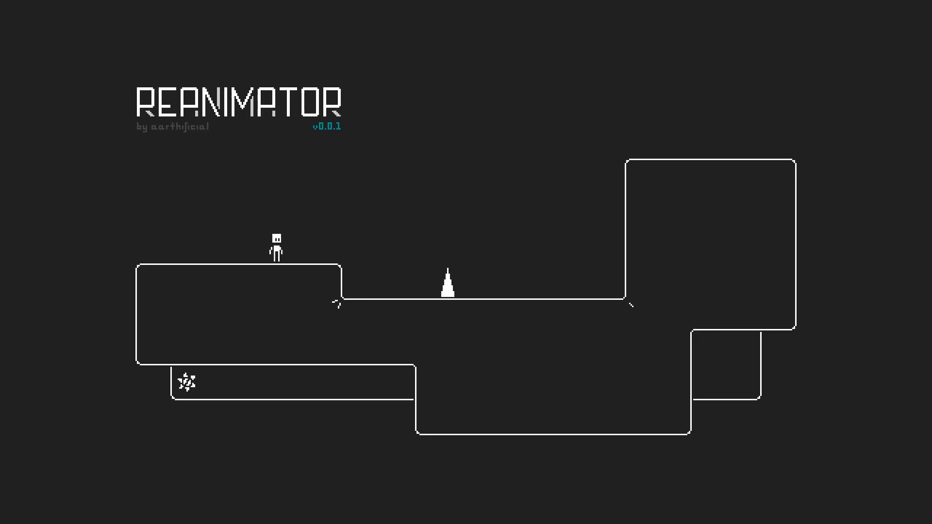
Walk Jeff along the platform, jump off the ledge, dash, then stop at the end
{"action": "key", "text": "Left"}
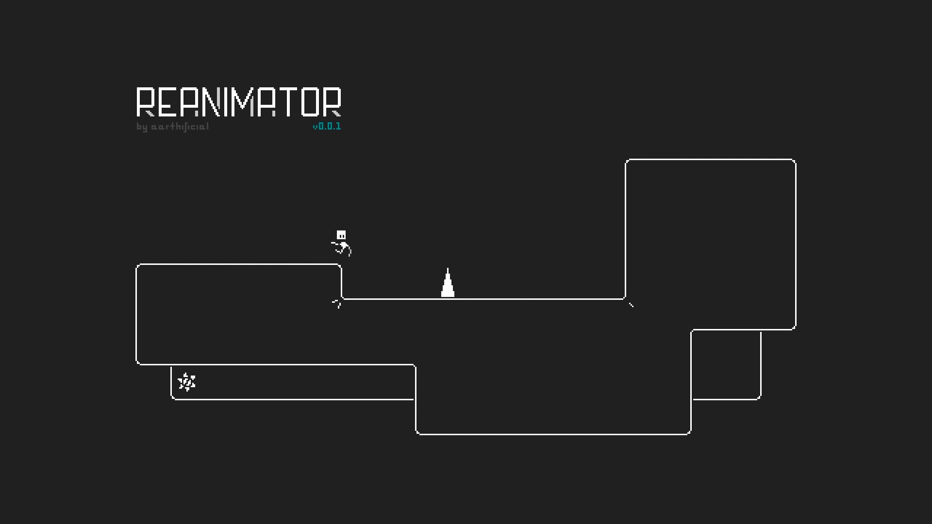
{"action": "key", "text": "Left"}
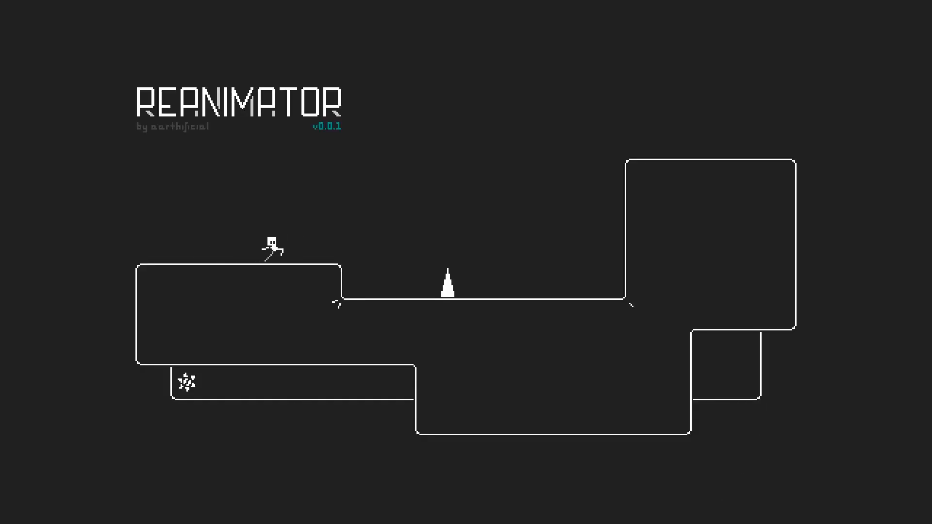
{"action": "key", "text": "Left"}
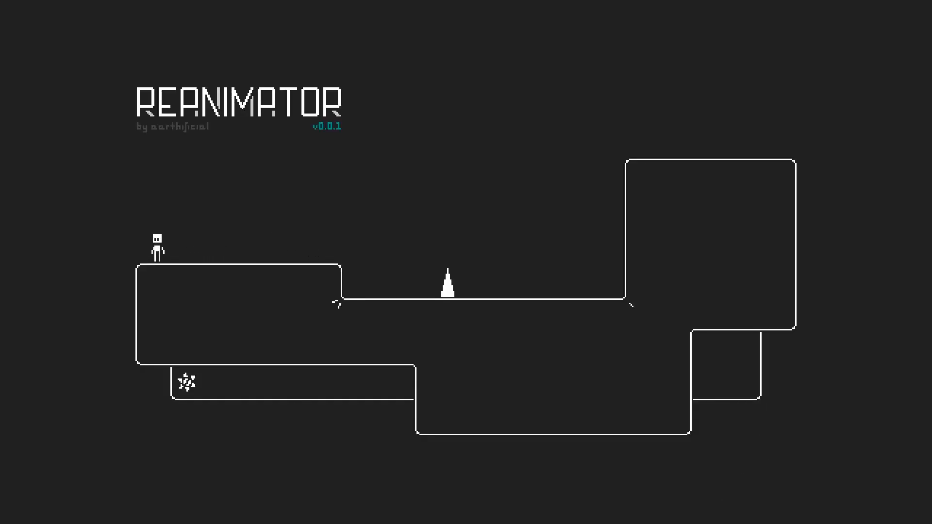
{"action": "key", "text": "Right"}
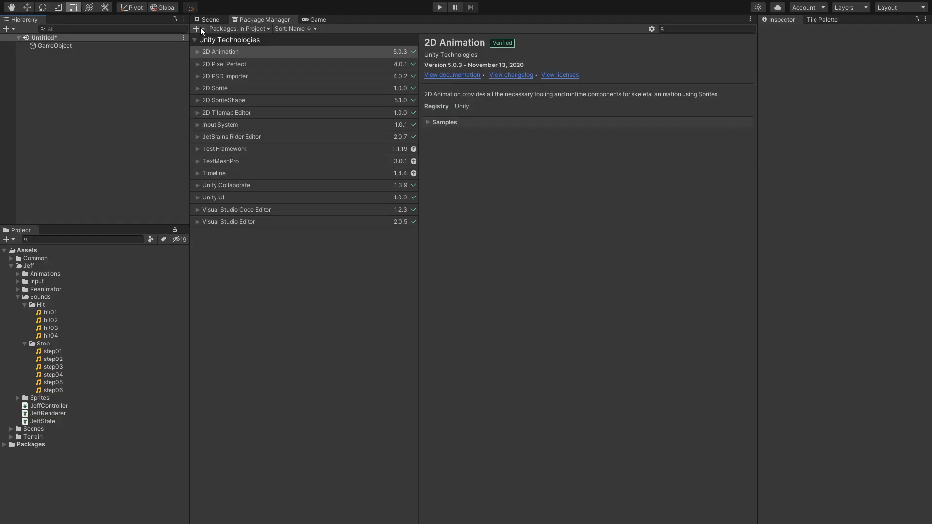
Install the Reanimation package from its git URL and add a Reanimator component to GameObject
{"action": "left_click", "coordinate": [196, 28]}
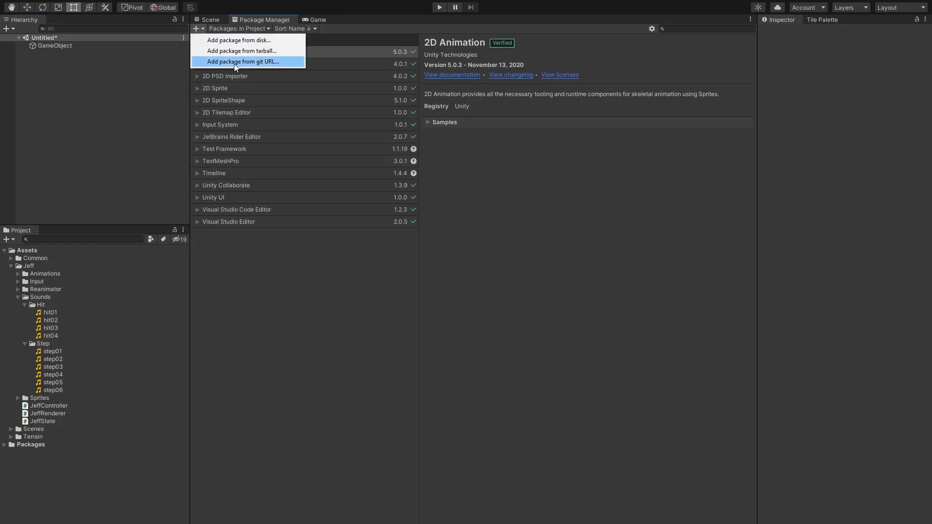
{"action": "left_click", "coordinate": [241, 61]}
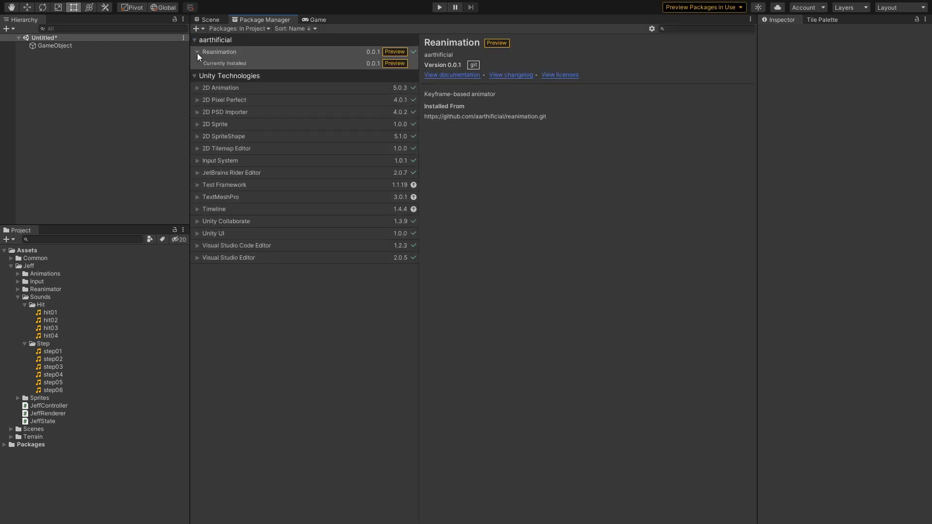
{"action": "left_click", "coordinate": [210, 19]}
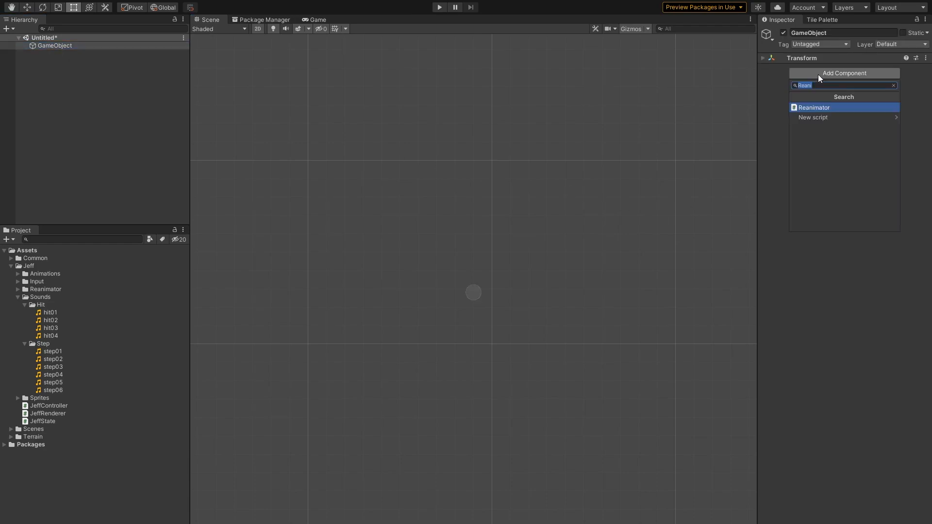
{"action": "left_click", "coordinate": [813, 108]}
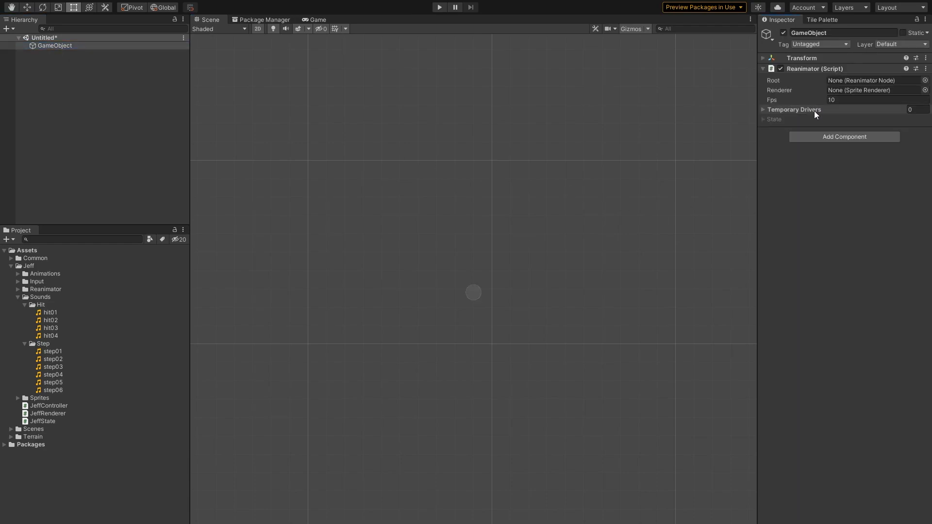
{"action": "mouse_move", "coordinate": [815, 189]}
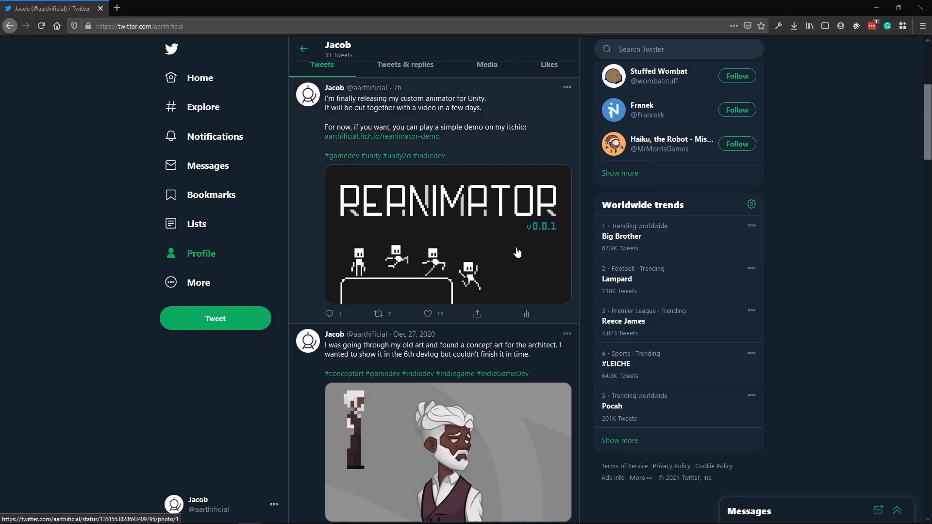
Follow the tweet link to the reanimation-demo repo, then expand Assets/Jeff in Unity
{"action": "left_click", "coordinate": [381, 136]}
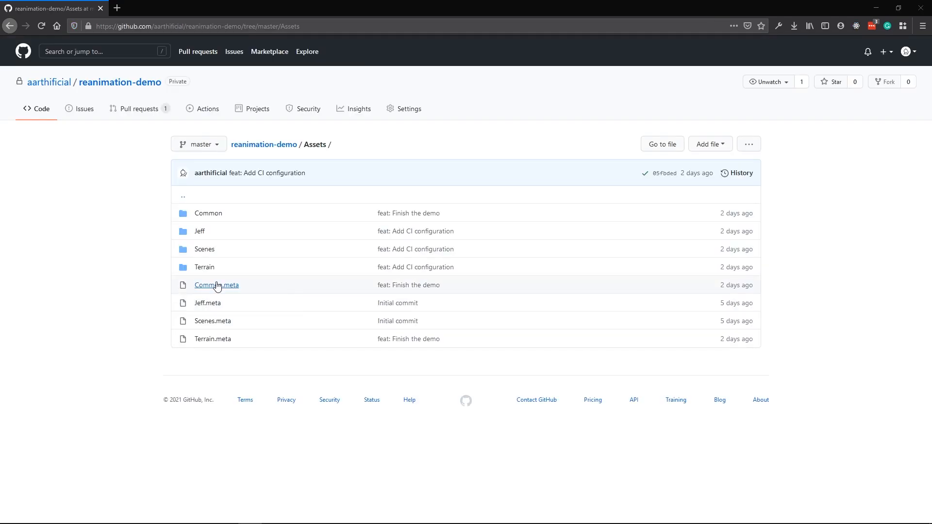
{"action": "left_click", "coordinate": [199, 230]}
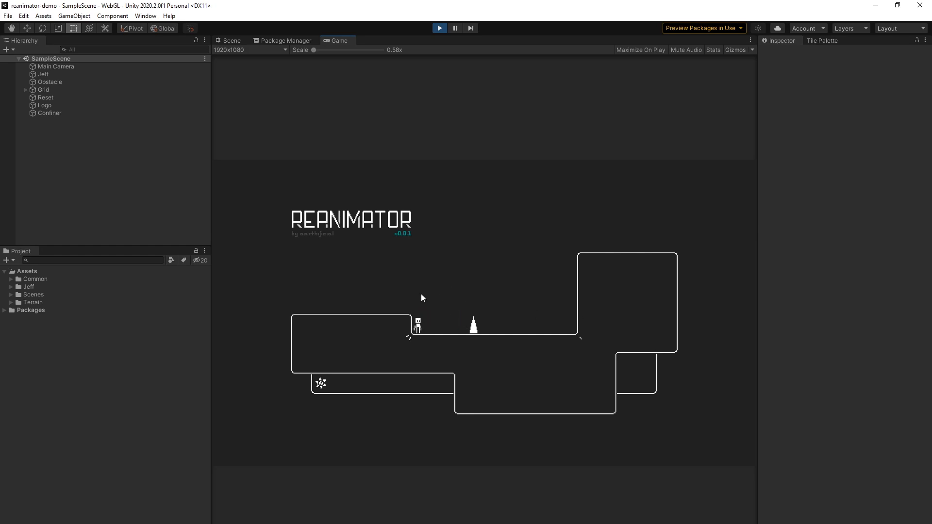
{"action": "left_click", "coordinate": [28, 286]}
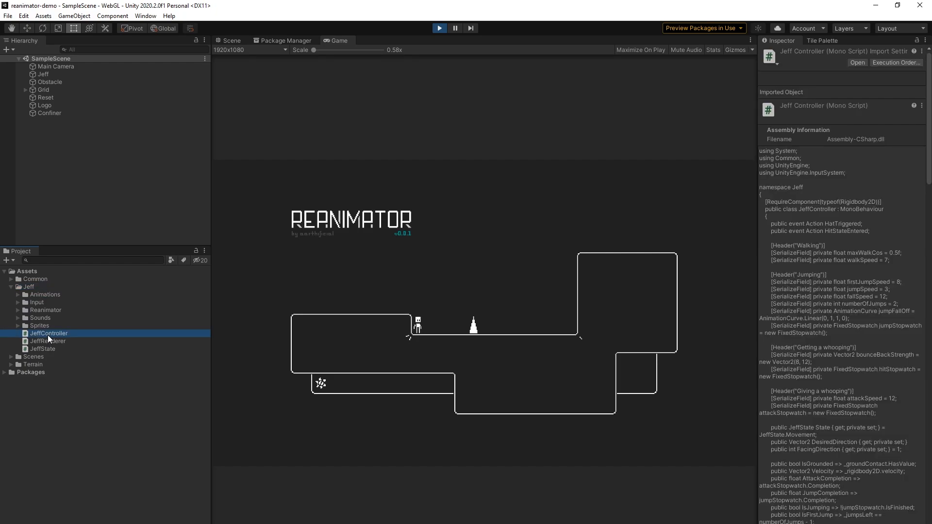
Open JeffController.cs in Rider and scroll through its state properties
{"action": "double_click", "coordinate": [48, 333]}
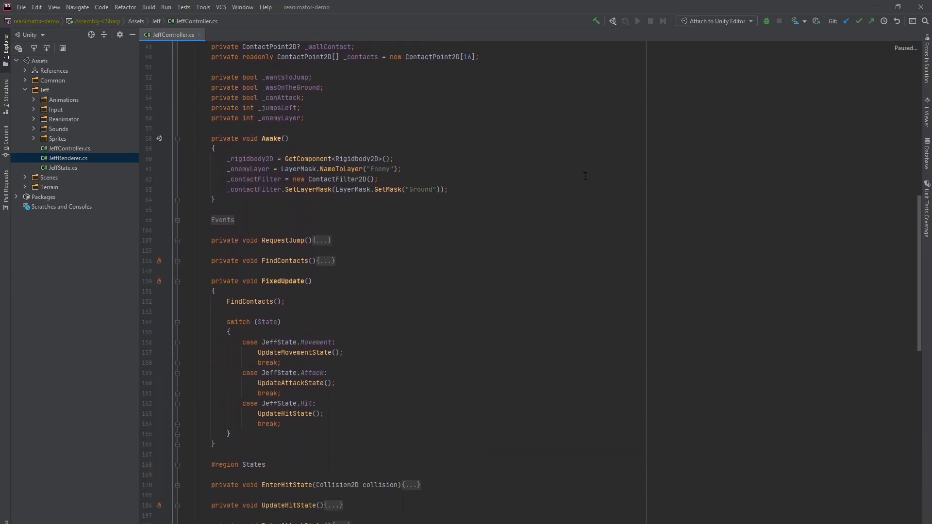
{"action": "scroll", "scroll_direction": "down", "scroll_amount": 3}
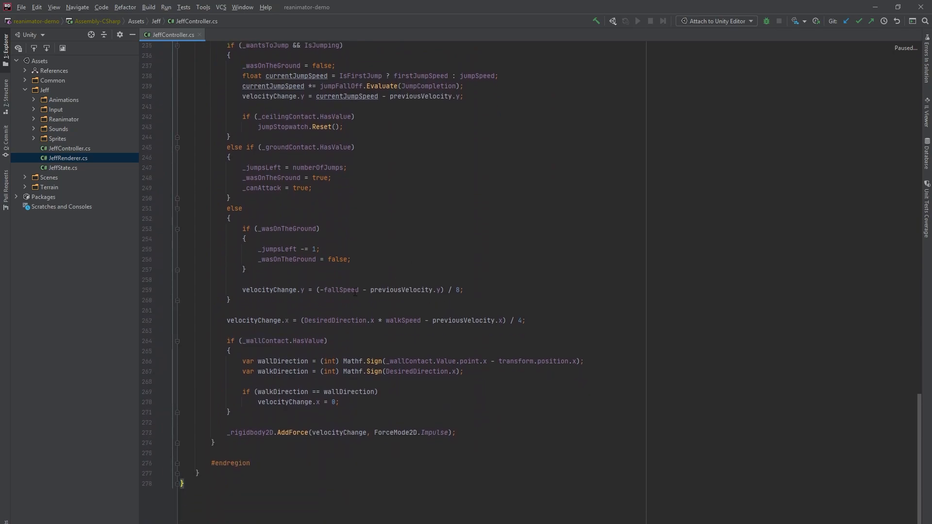
{"action": "mouse_move", "coordinate": [146, 501]}
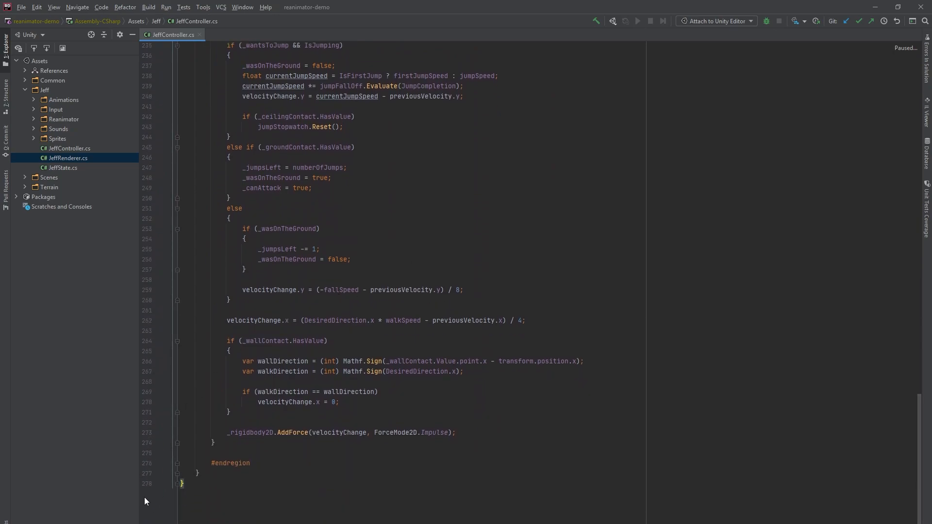
{"action": "scroll", "scroll_direction": "up", "scroll_amount": 3}
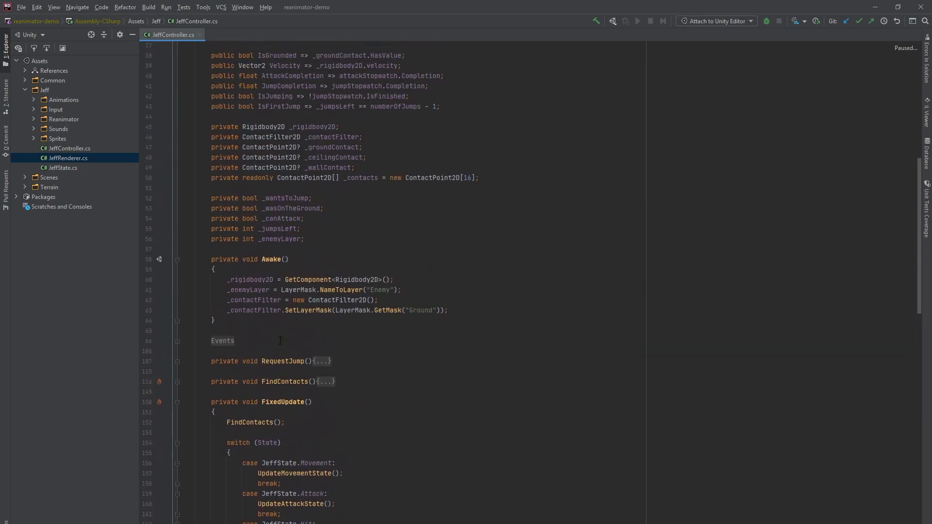
{"action": "scroll", "scroll_direction": "up", "scroll_amount": 3}
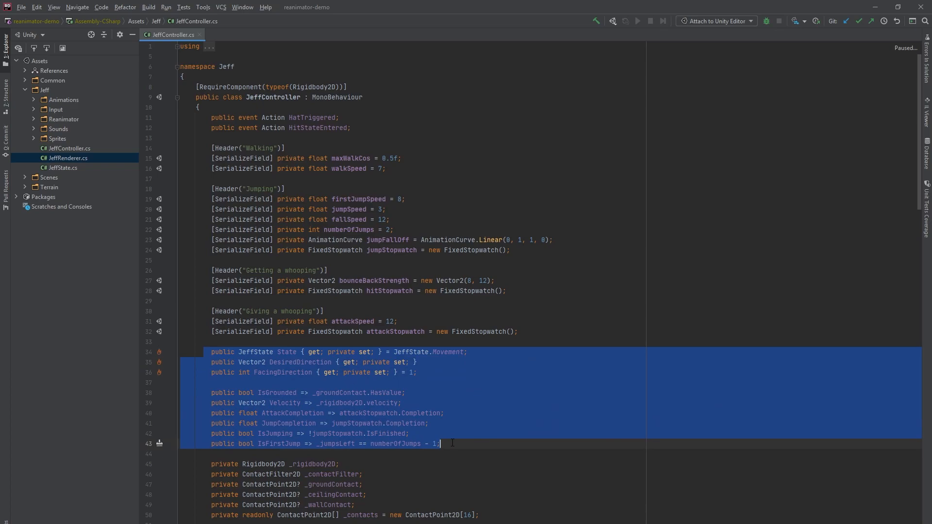
{"action": "left_click", "coordinate": [289, 372]}
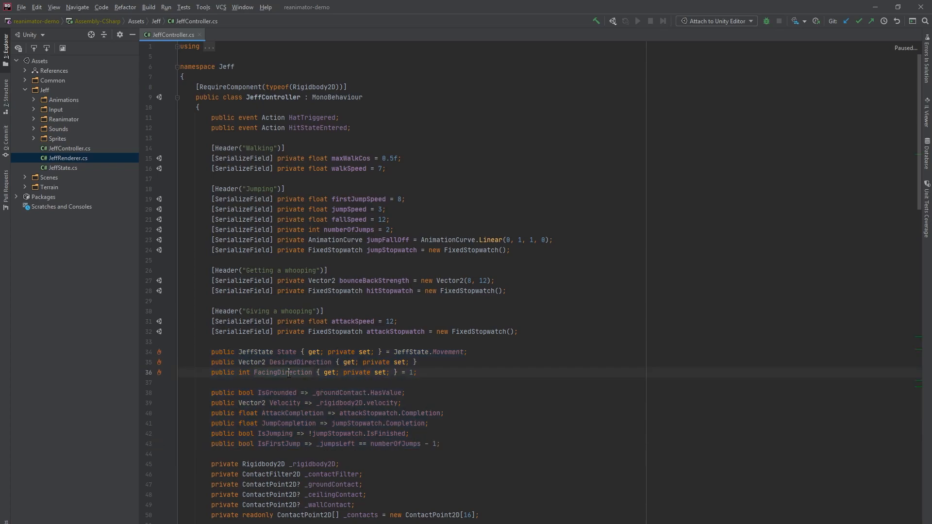
{"action": "scroll", "scroll_direction": "down", "scroll_amount": 3}
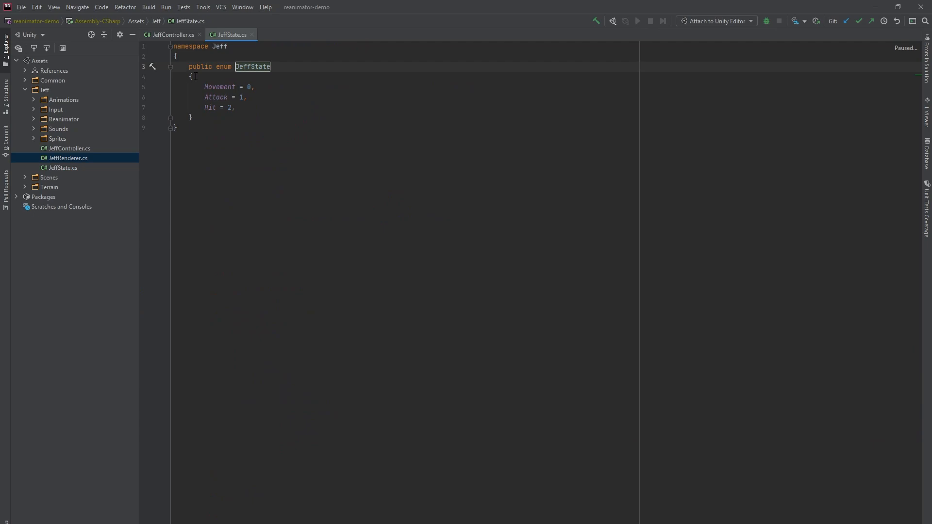
{"action": "left_click", "coordinate": [636, 21]}
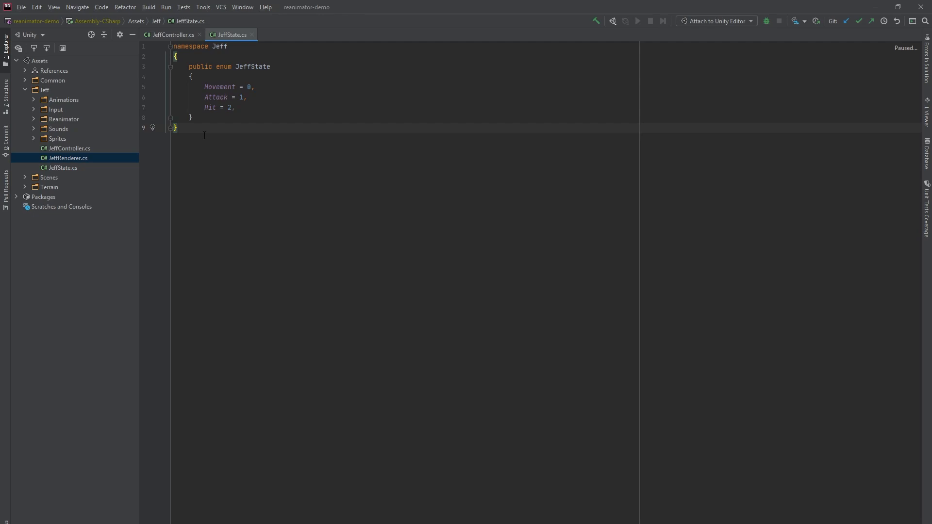
{"action": "left_click", "coordinate": [637, 21]}
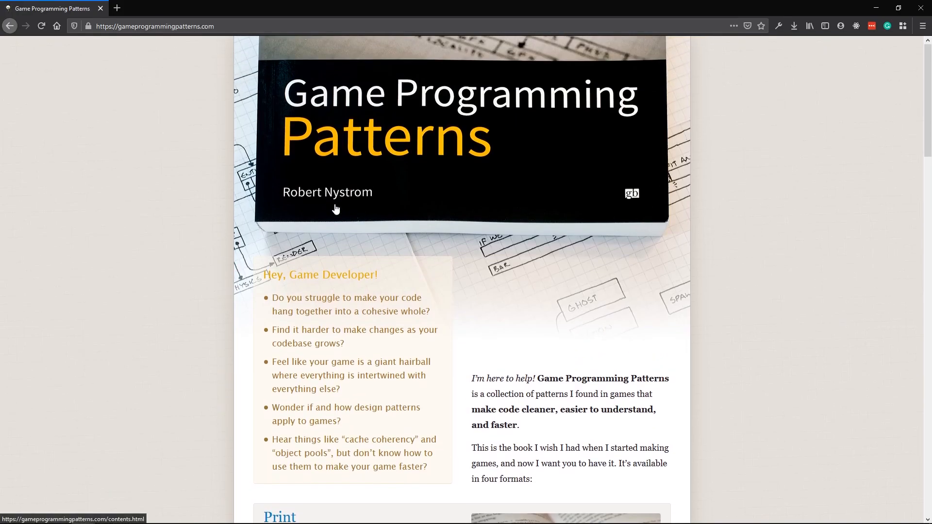
On gameprogrammingpatterns.com, choose Read Now for the free web edition
{"action": "scroll", "scroll_direction": "down", "scroll_amount": 3}
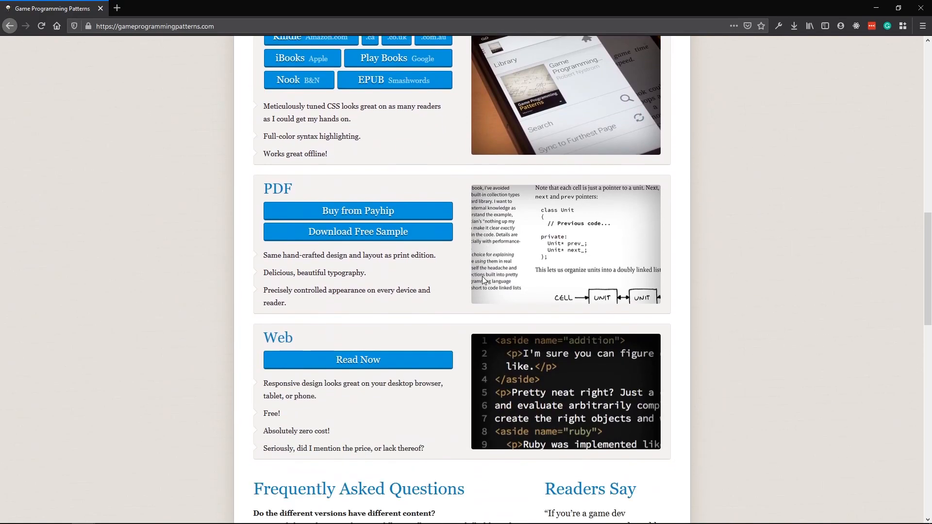
{"action": "left_click", "coordinate": [357, 359]}
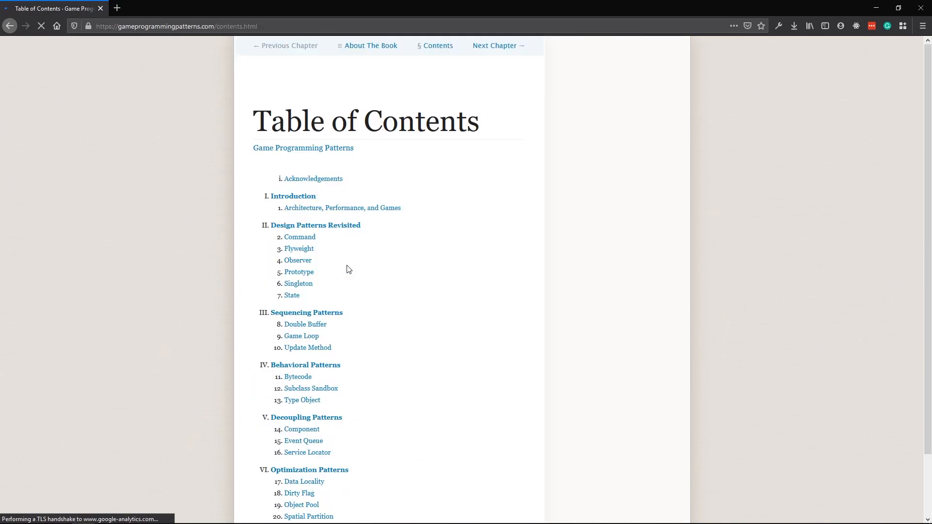
{"action": "left_click", "coordinate": [291, 295]}
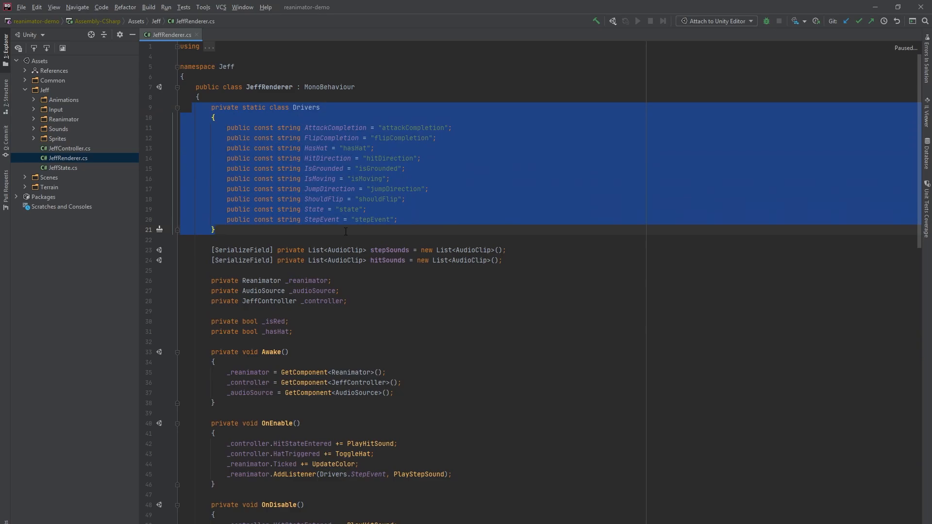
Review JeffRenderer's Drivers constants, event hooks and Update hit-direction calculation
{"action": "left_click", "coordinate": [344, 230]}
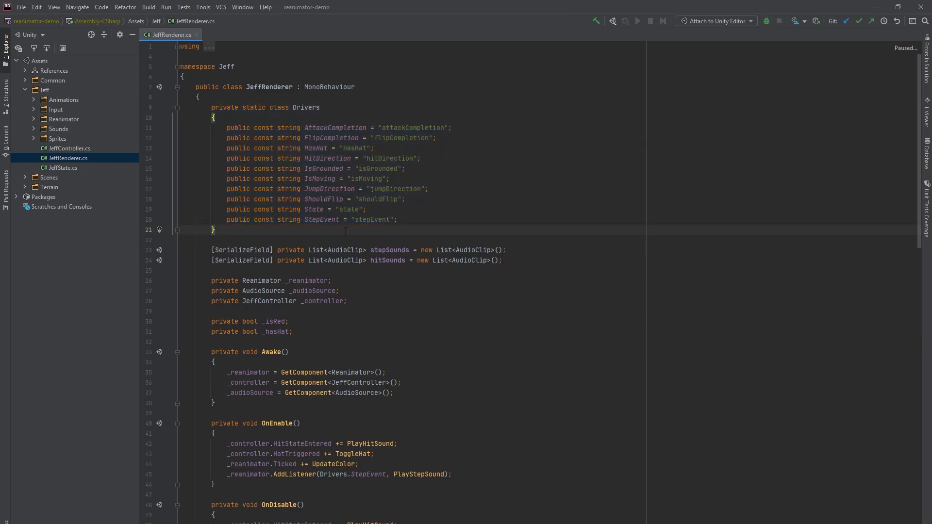
{"action": "scroll", "scroll_direction": "down", "scroll_amount": 3}
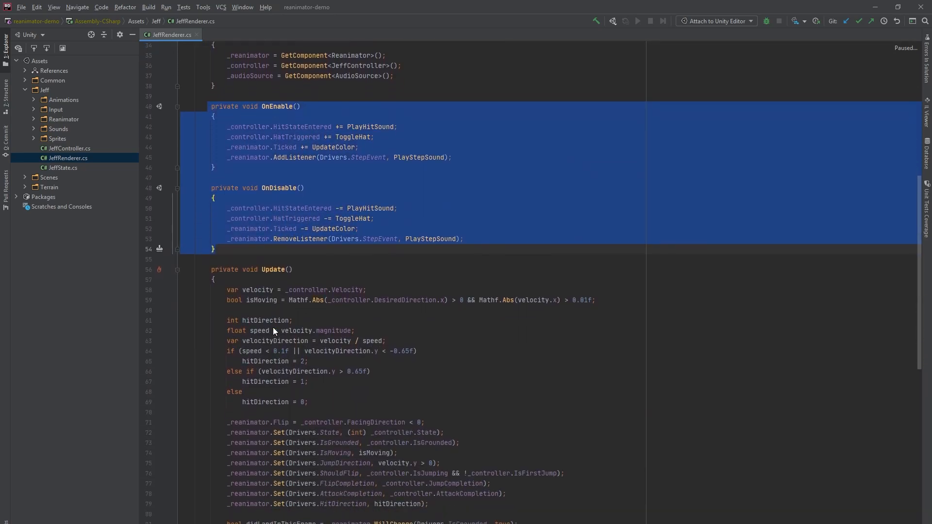
{"action": "scroll", "scroll_direction": "down", "scroll_amount": 3}
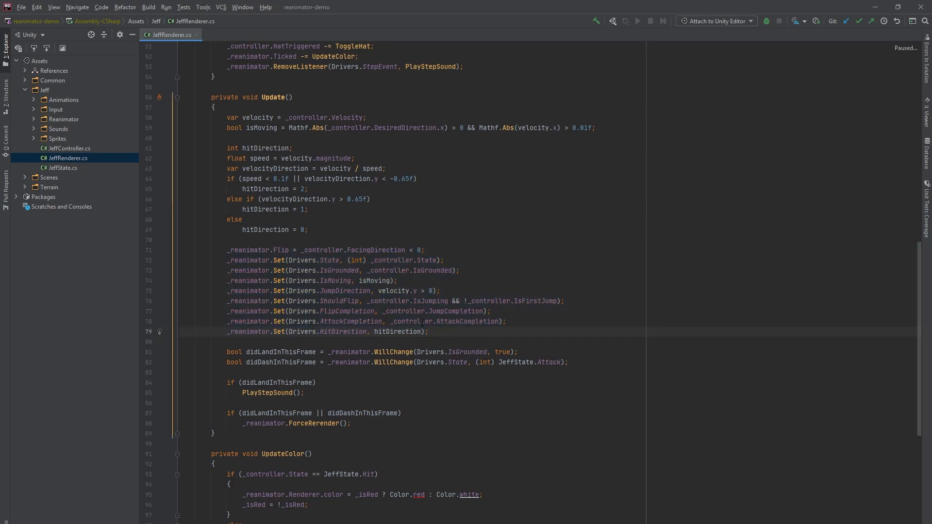
{"action": "double_click", "coordinate": [434, 270]}
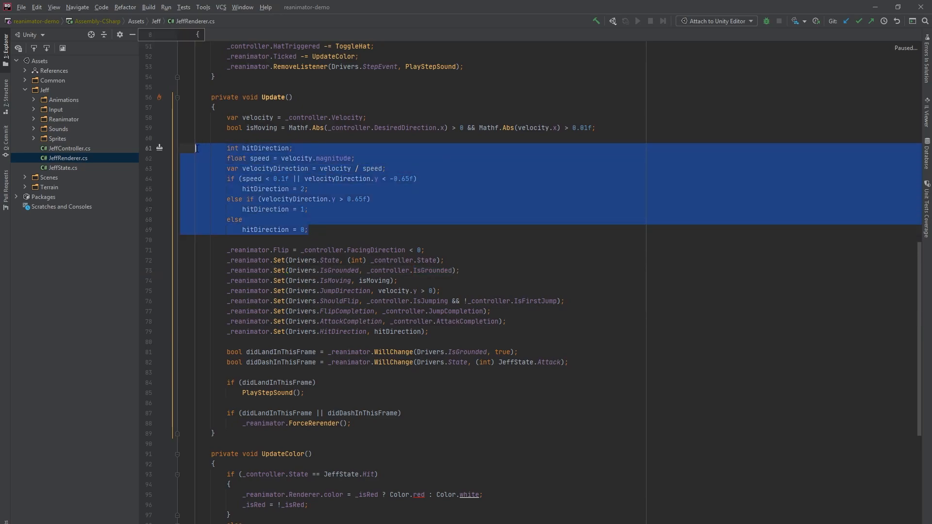
{"action": "scroll", "scroll_direction": "down", "scroll_amount": 3}
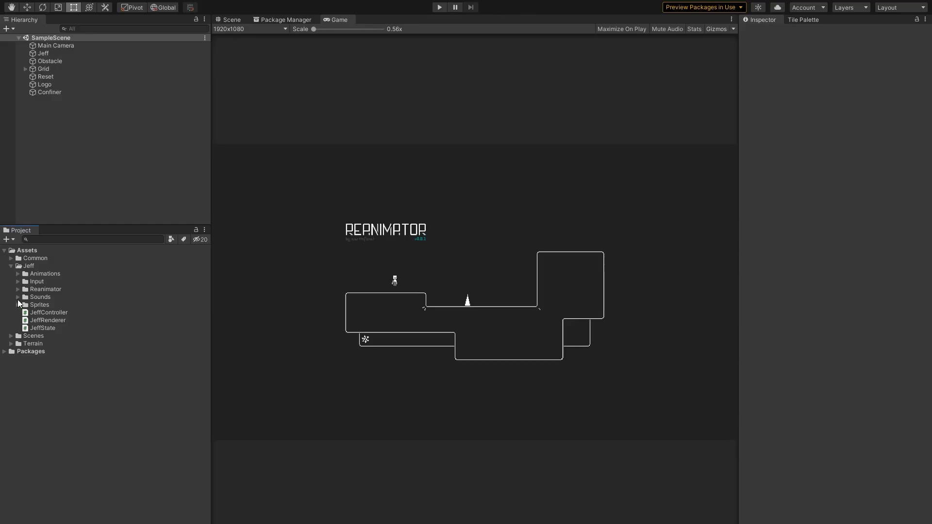
Create a simple_animation node in the Jeff folder and add cells to it
{"action": "left_click", "coordinate": [19, 289]}
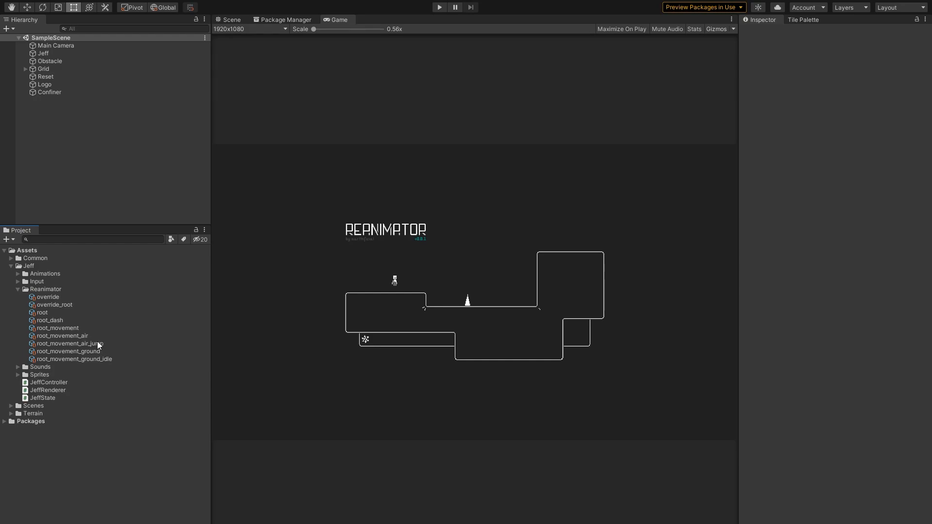
{"action": "right_click", "coordinate": [27, 266]}
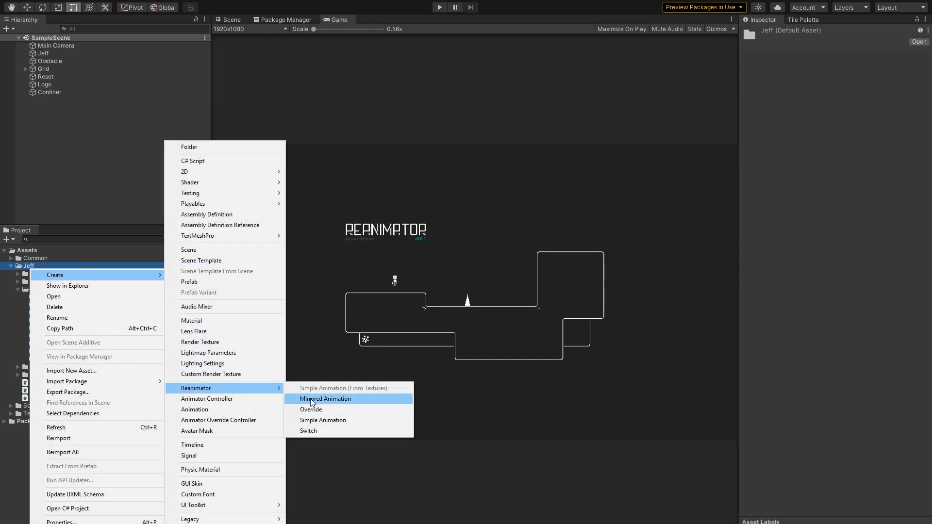
{"action": "mouse_move", "coordinate": [321, 405]}
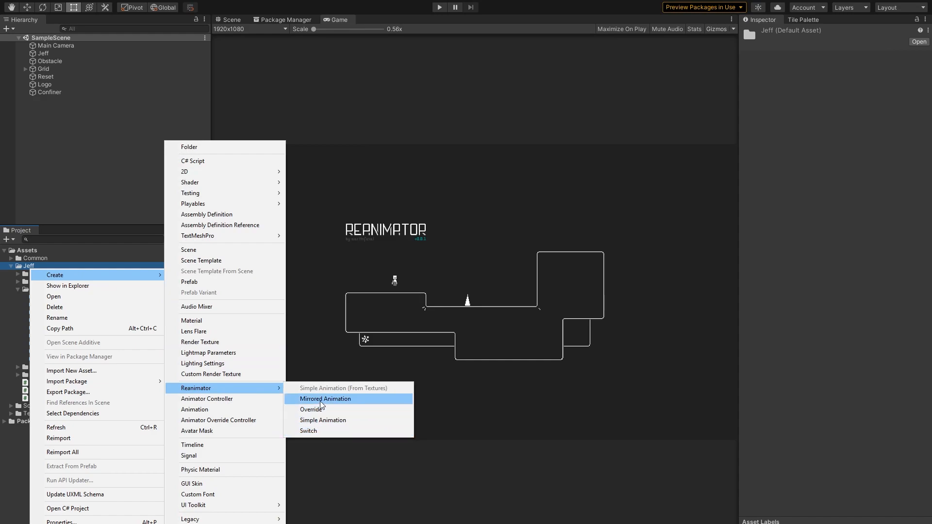
{"action": "left_click", "coordinate": [323, 421]}
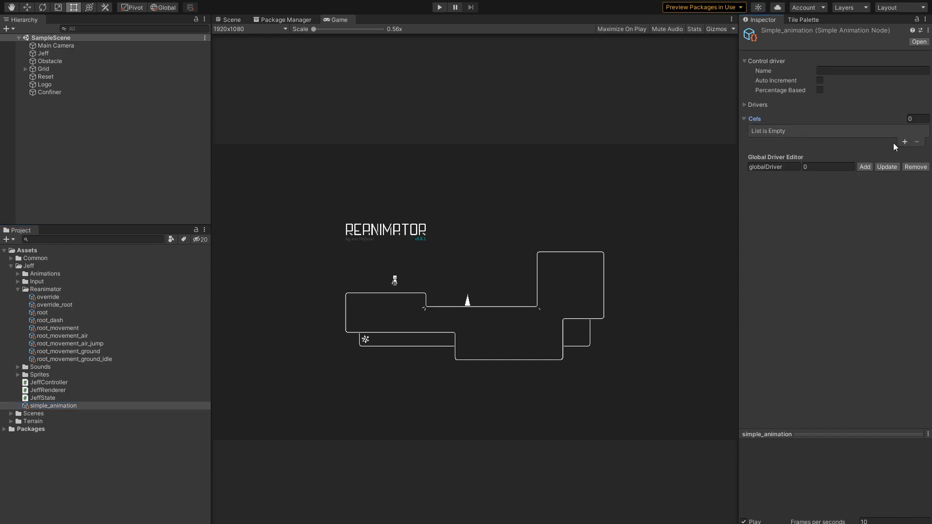
{"action": "left_click", "coordinate": [903, 141]}
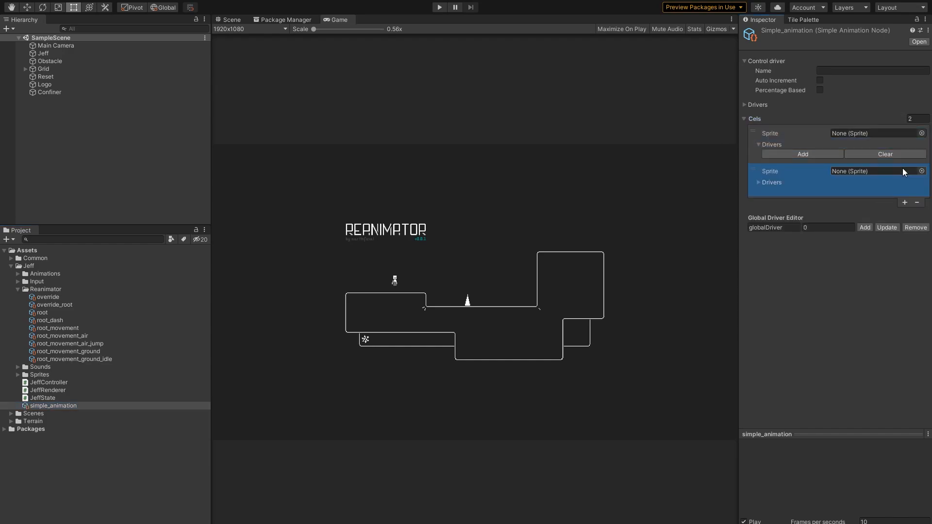
Create idle_animation from the idle1–idle6 sprites and inspect it
{"action": "left_click", "coordinate": [18, 304]}
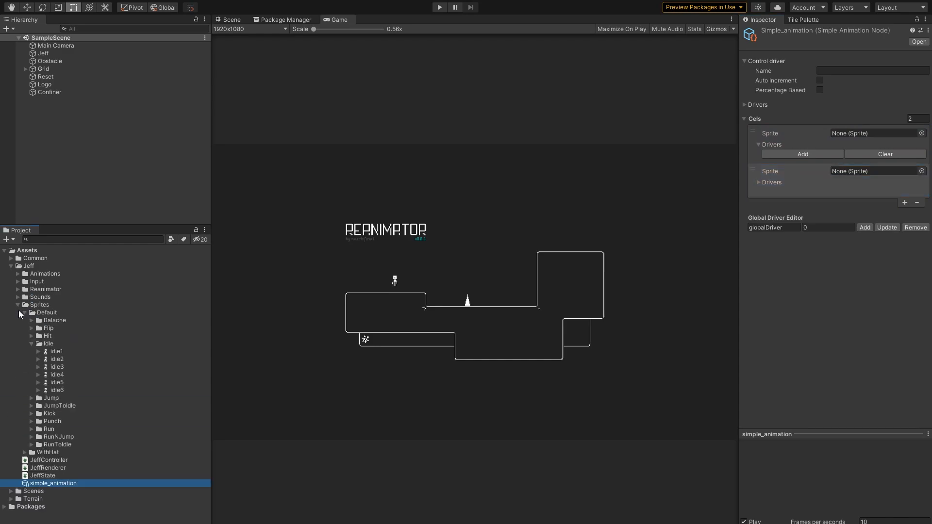
{"action": "right_click", "coordinate": [56, 367]}
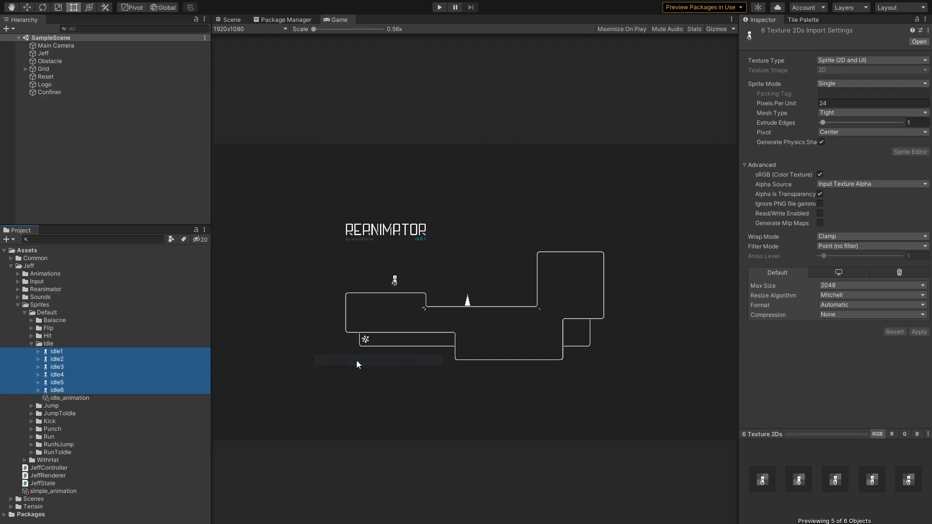
{"action": "left_click", "coordinate": [72, 397]}
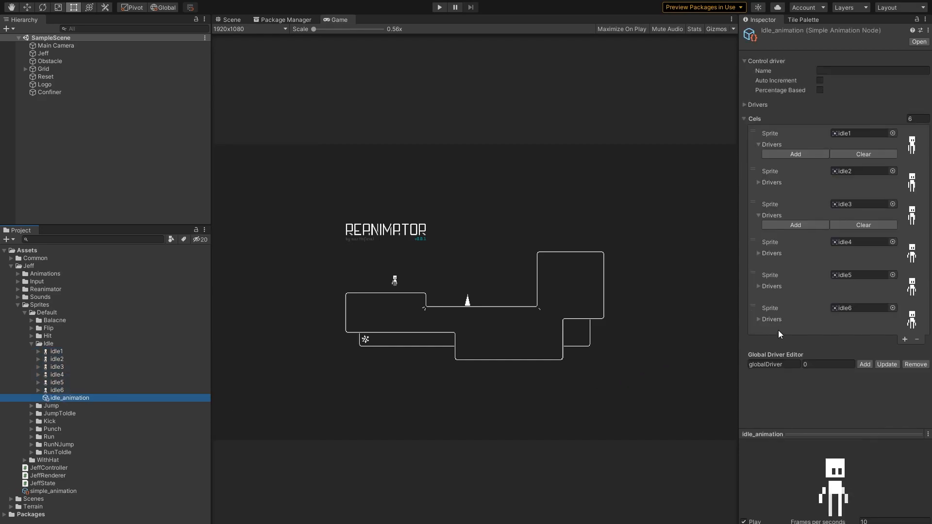
{"action": "left_click", "coordinate": [43, 53]}
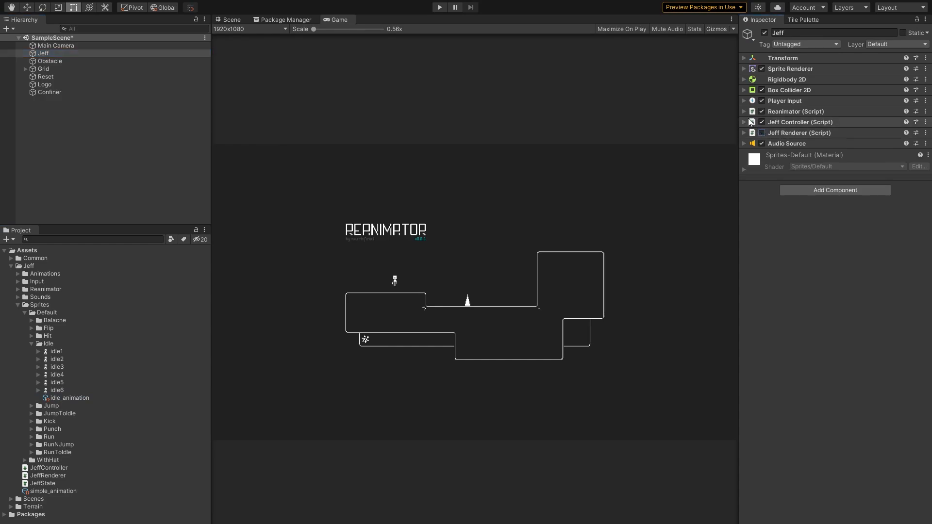
Set Jeff's Reanimator root to idle_animation and open that node in its own Inspector
{"action": "left_click", "coordinate": [743, 111]}
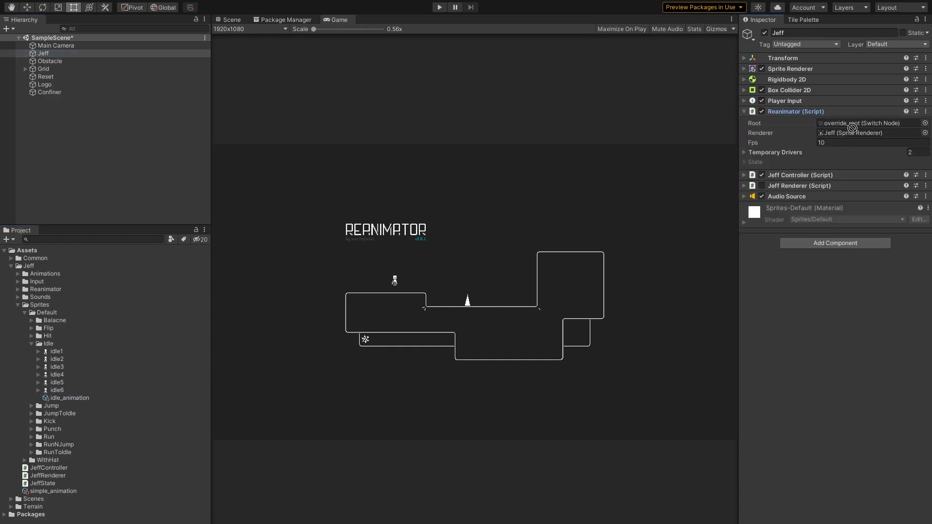
{"action": "left_click", "coordinate": [439, 7]}
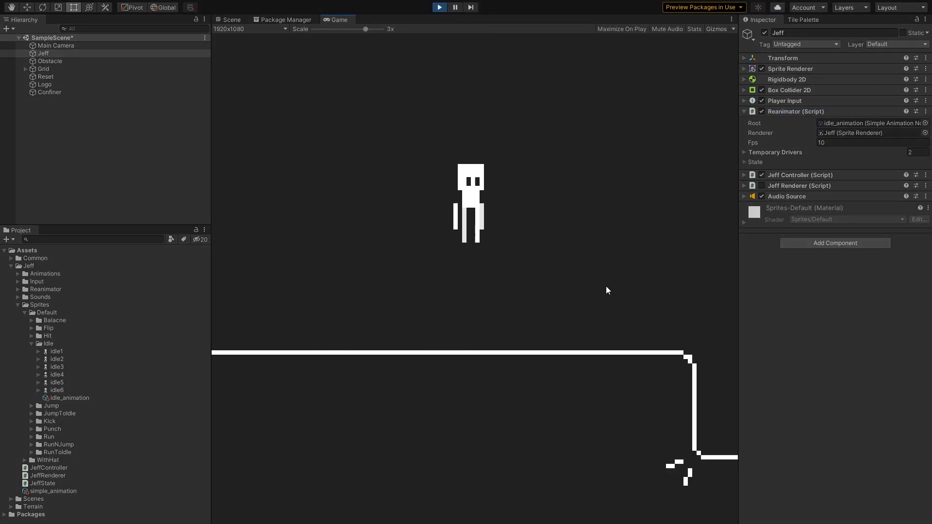
{"action": "left_click", "coordinate": [70, 398]}
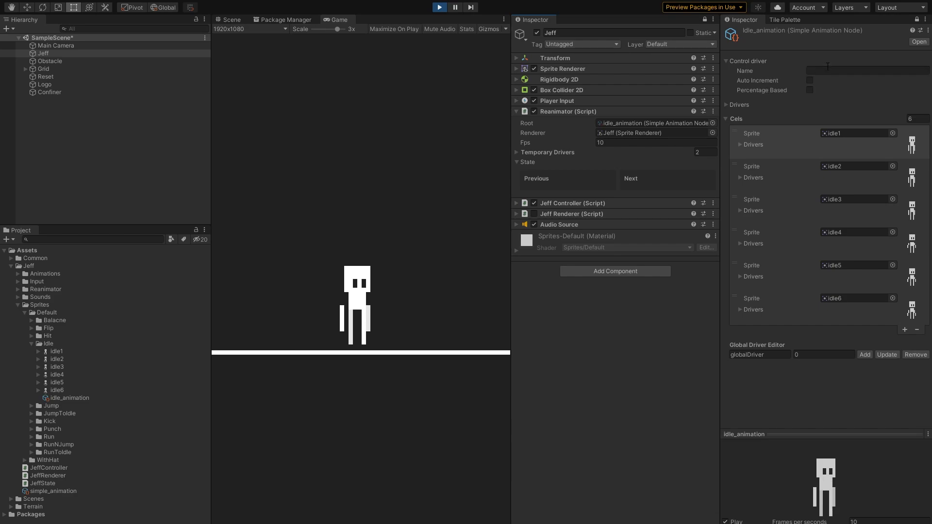
{"action": "mouse_move", "coordinate": [828, 114]}
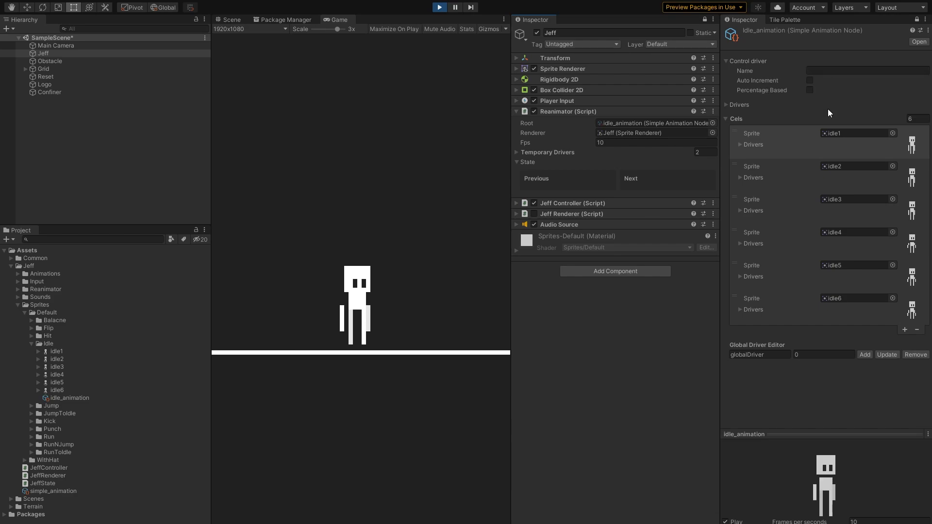
{"action": "mouse_move", "coordinate": [816, 161]}
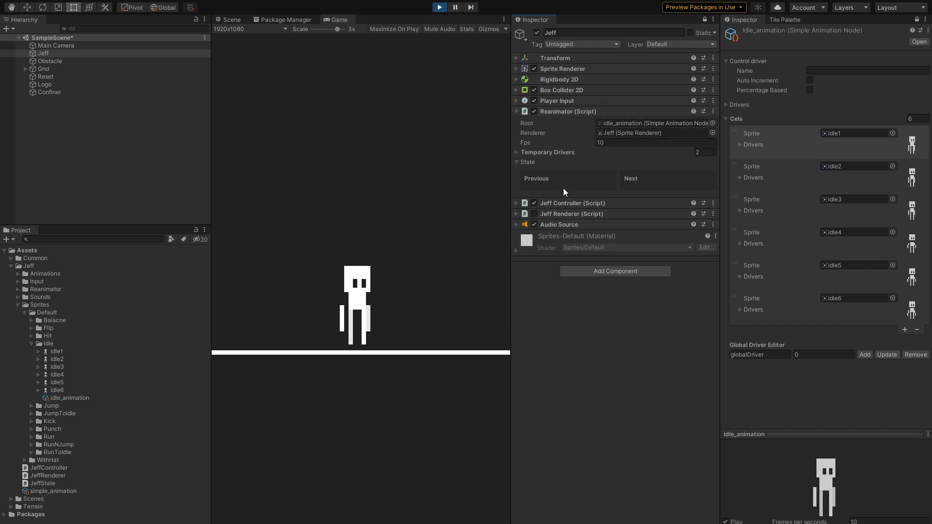
{"action": "mouse_move", "coordinate": [592, 194]}
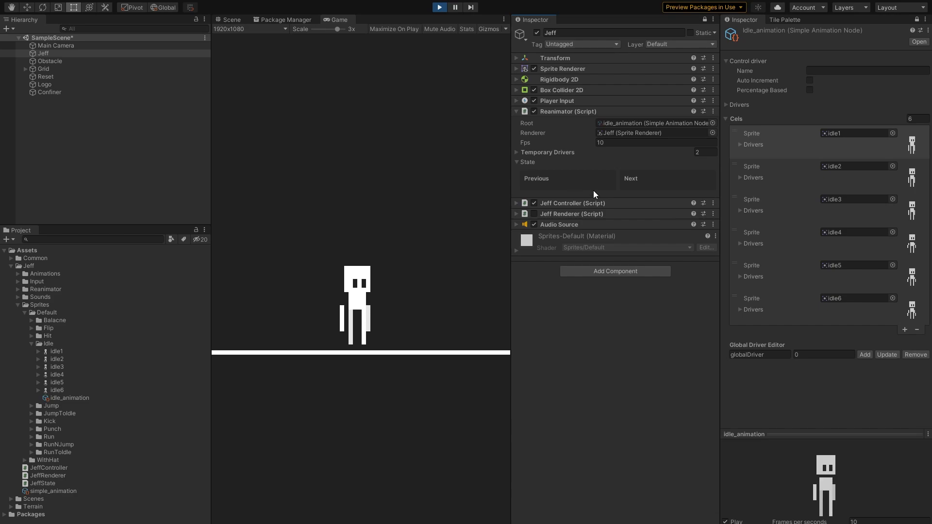
{"action": "mouse_move", "coordinate": [802, 141]}
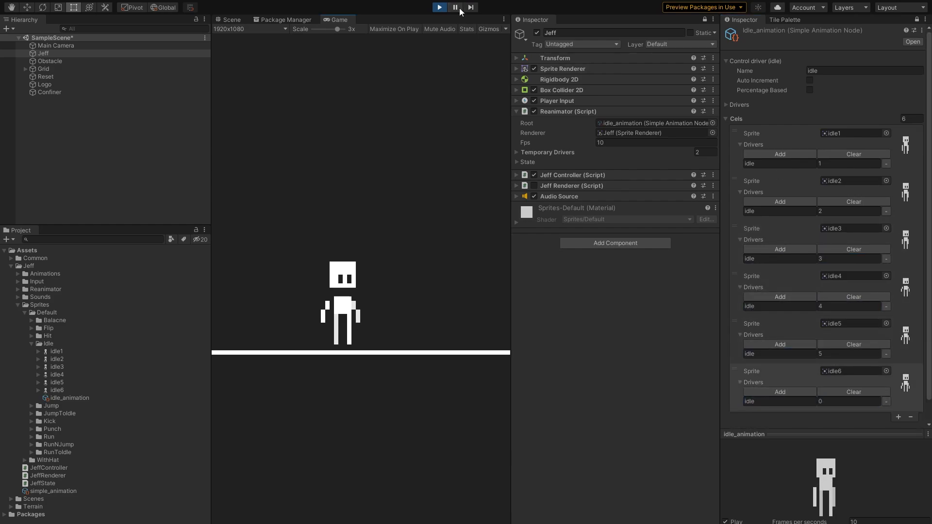
Pause Play mode and expand the Reanimator State to view Previous and Next idle values
{"action": "left_click", "coordinate": [437, 8]}
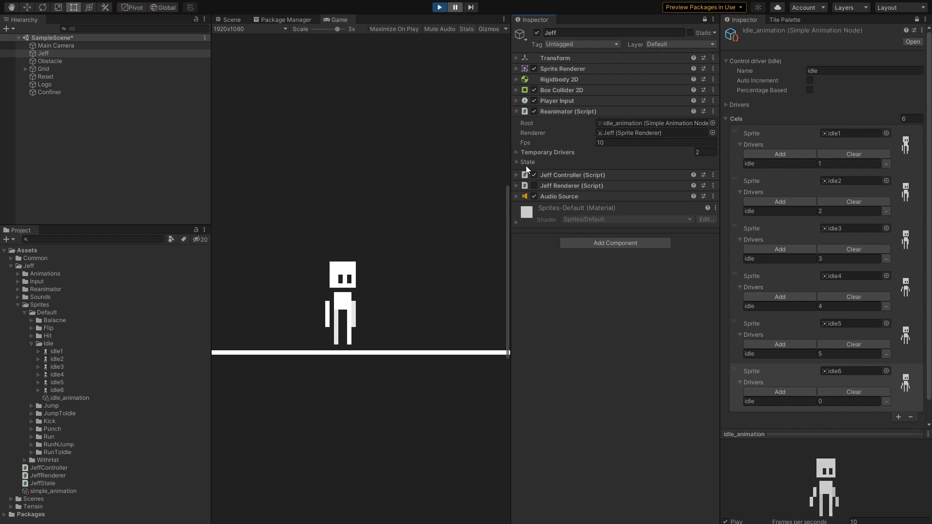
{"action": "left_click", "coordinate": [516, 162]}
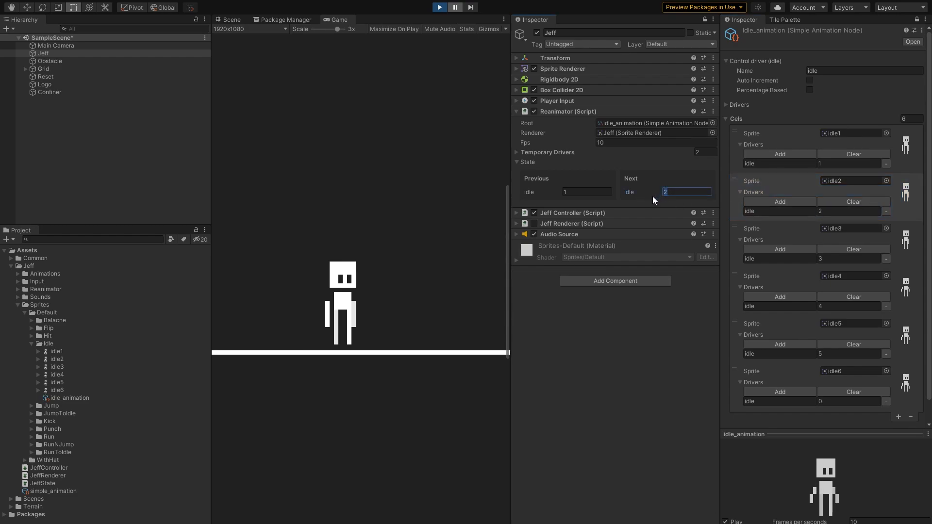
{"action": "left_click", "coordinate": [470, 8]}
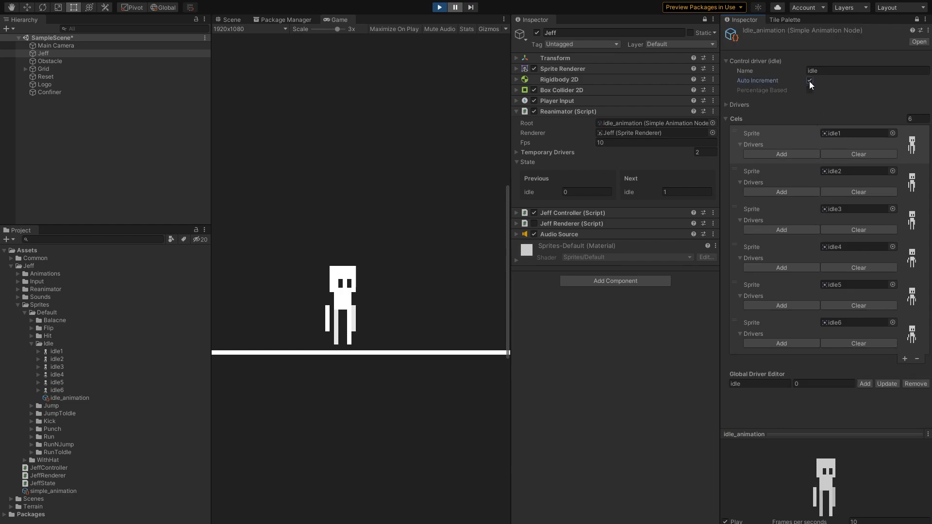
Enable Auto Increment on the idle control driver and expand the node's Drivers list
{"action": "left_click", "coordinate": [439, 7]}
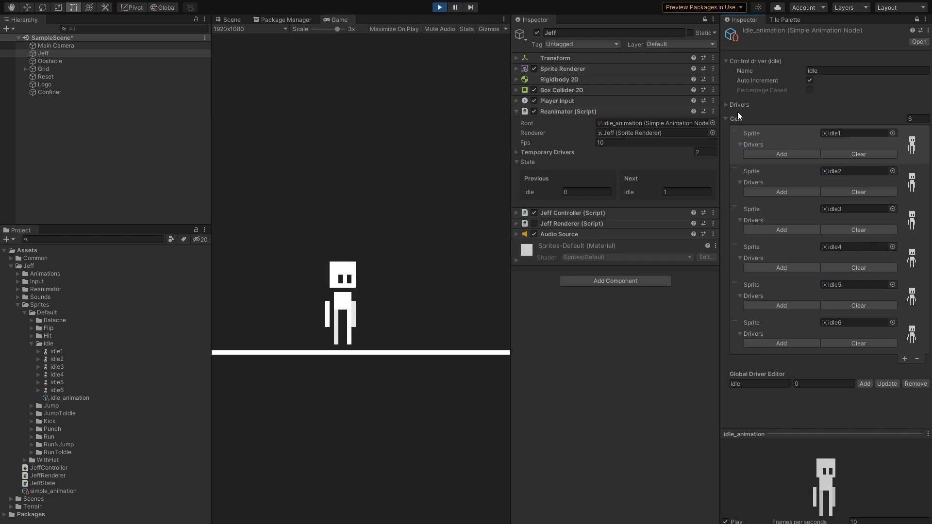
{"action": "left_click", "coordinate": [728, 105]}
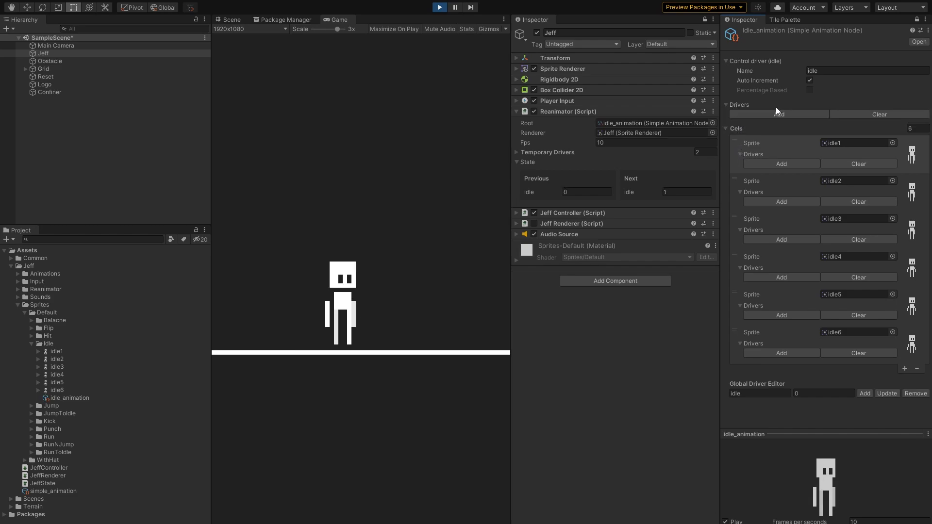
Add 'driver1' as Element 2 of Jeff's Temporary Drivers and replay the game to test
{"action": "left_click", "coordinate": [779, 114]}
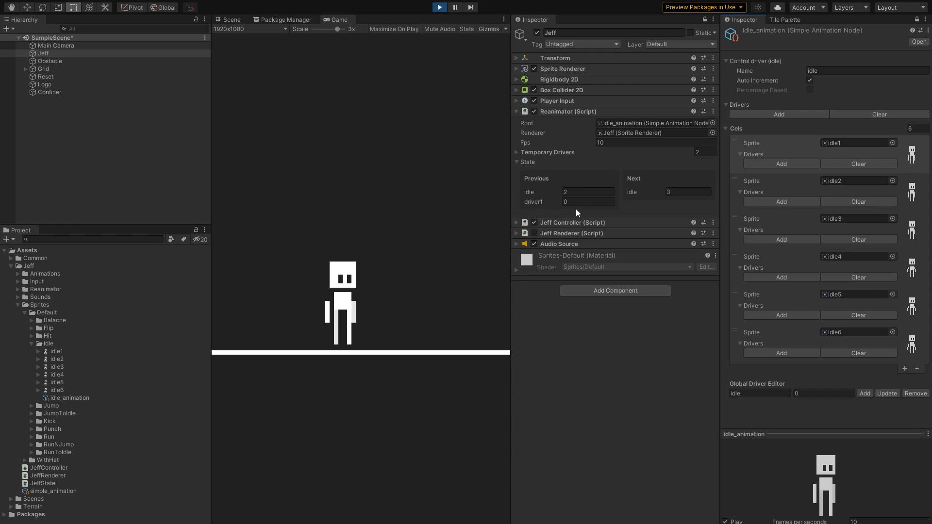
{"action": "left_click", "coordinate": [517, 151]}
{"action": "type", "text": "drive"}
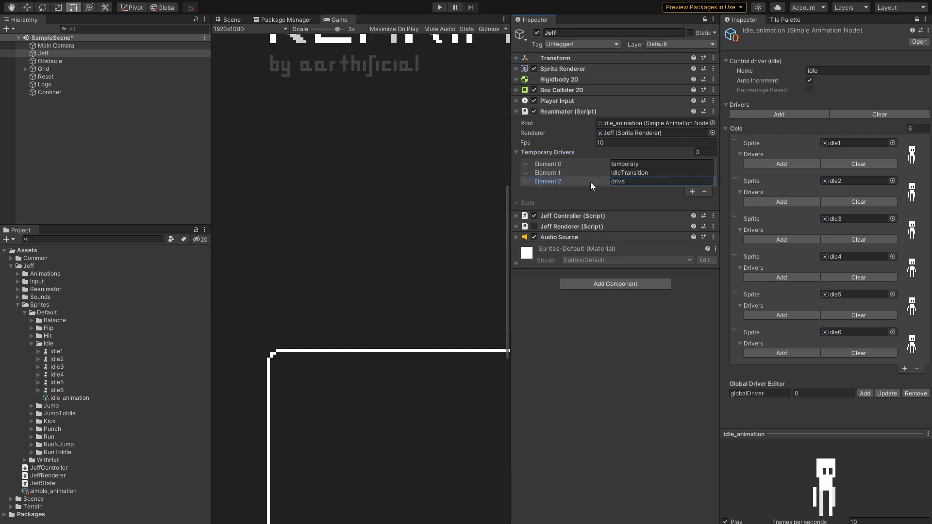
{"action": "left_click", "coordinate": [439, 7]}
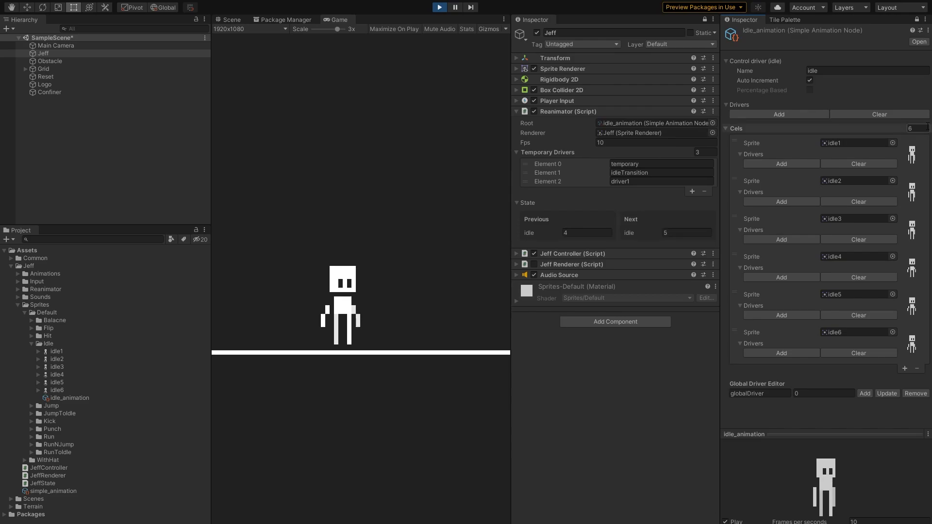
{"action": "left_click", "coordinate": [779, 114]}
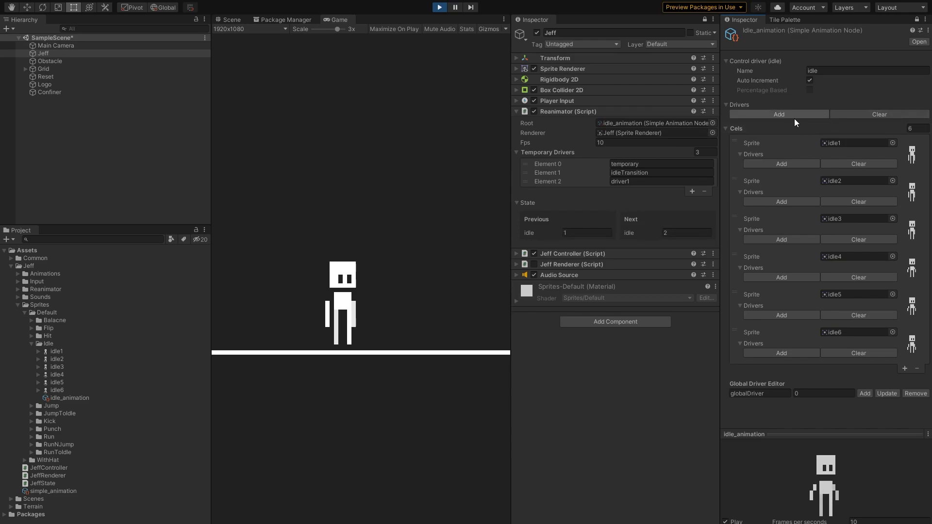
{"action": "left_click", "coordinate": [61, 344]}
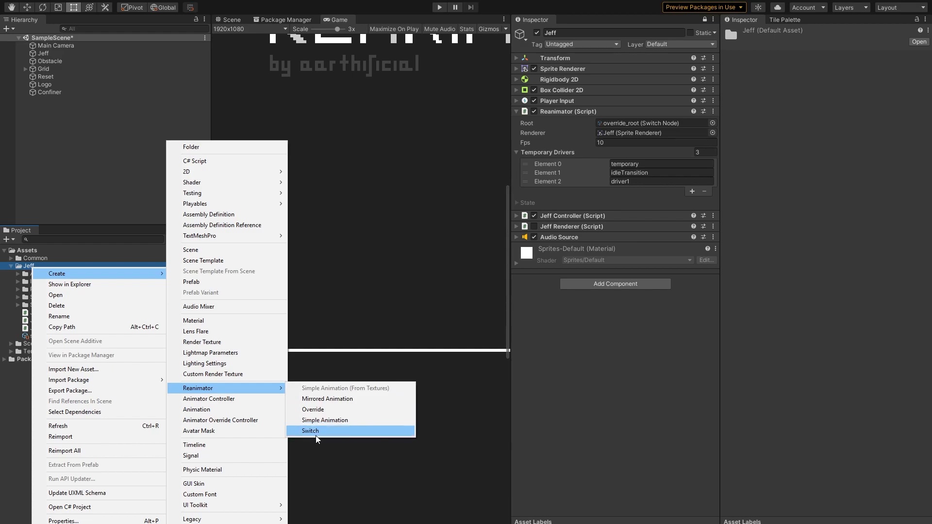
{"action": "mouse_move", "coordinate": [342, 436]}
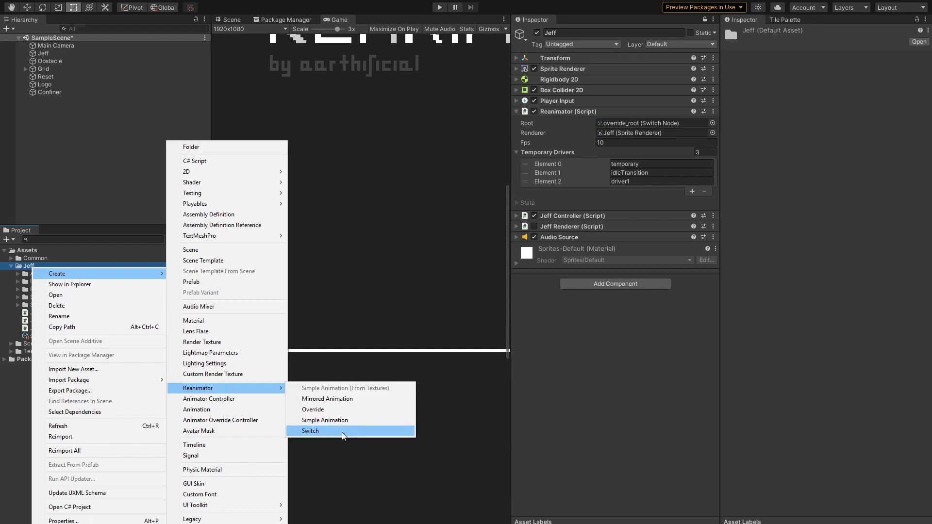
Create a new Switch node asset in Jeff's folder and add an entry to its nodes list
{"action": "left_click", "coordinate": [310, 430]}
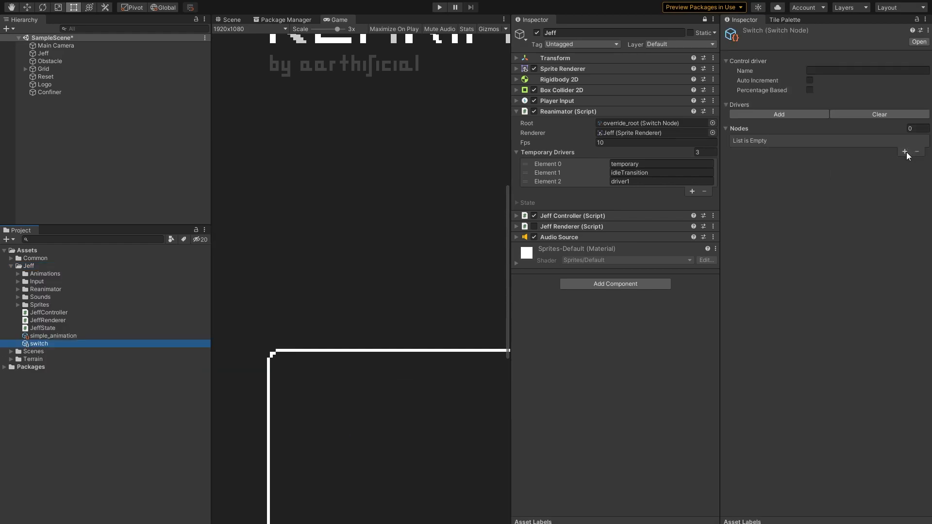
{"action": "left_click", "coordinate": [903, 150]}
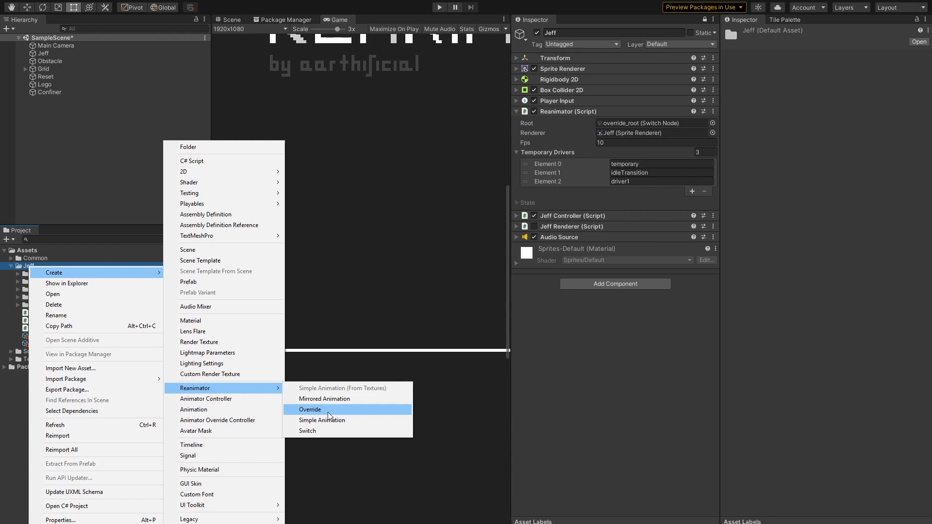
{"action": "left_click", "coordinate": [309, 409]}
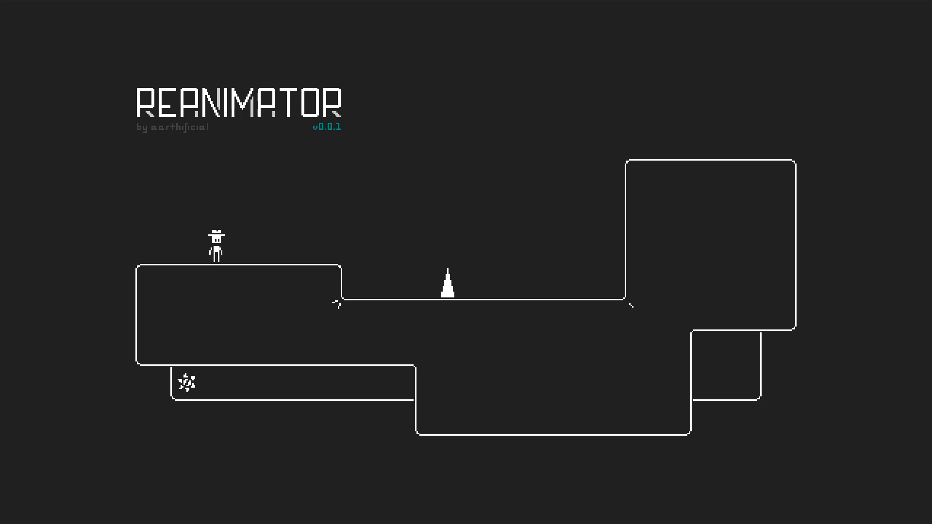
Run Jeff left and then right along the first platform with the arrow keys
{"action": "key", "text": "Left"}
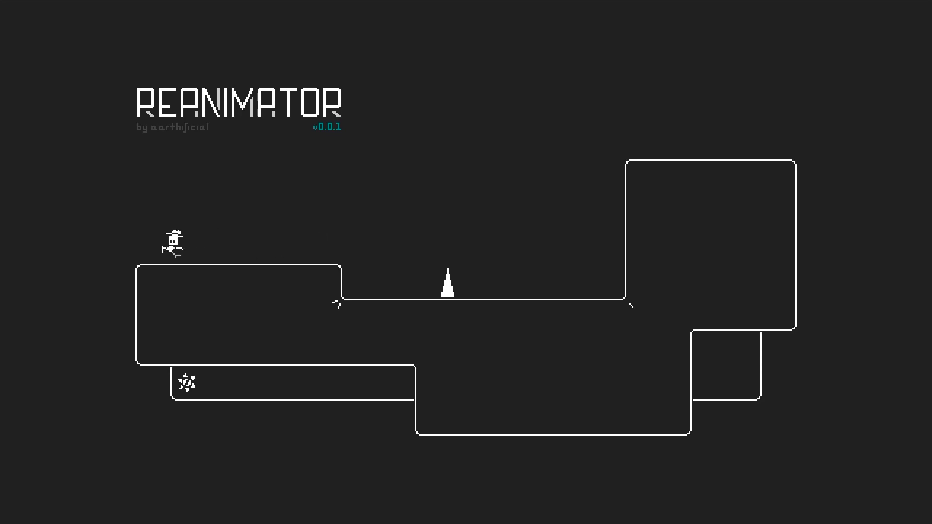
{"action": "key", "text": "right"}
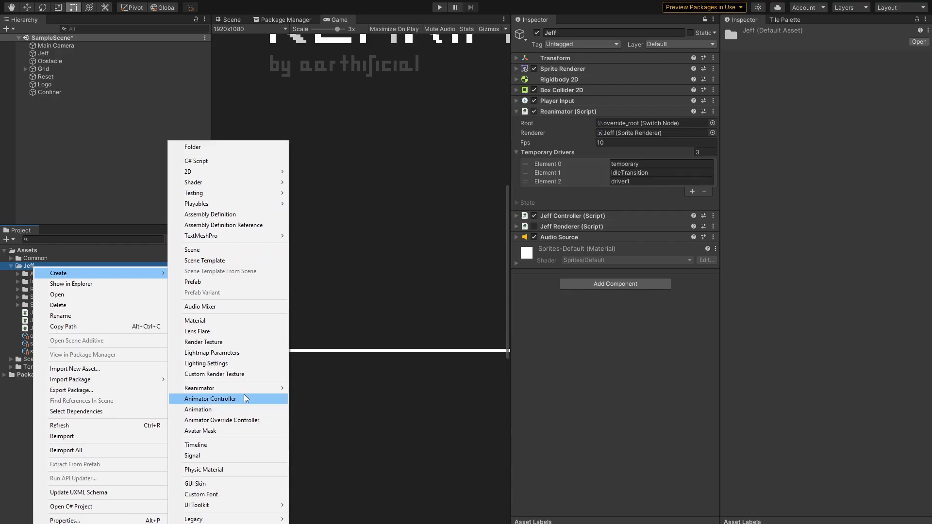
Collapse Sprites, expand Jeff's Reanimator node folder, and enter Play mode
{"action": "left_click", "coordinate": [199, 388]}
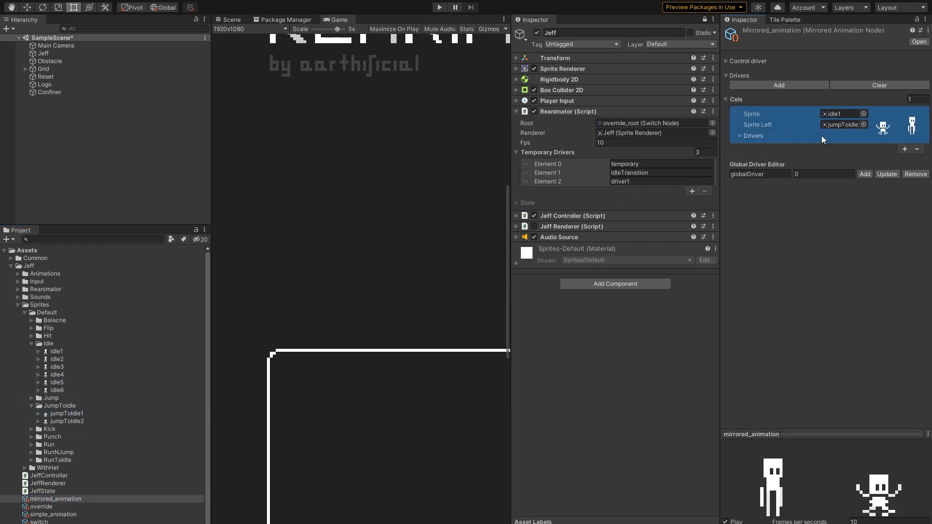
{"action": "left_click", "coordinate": [18, 305]}
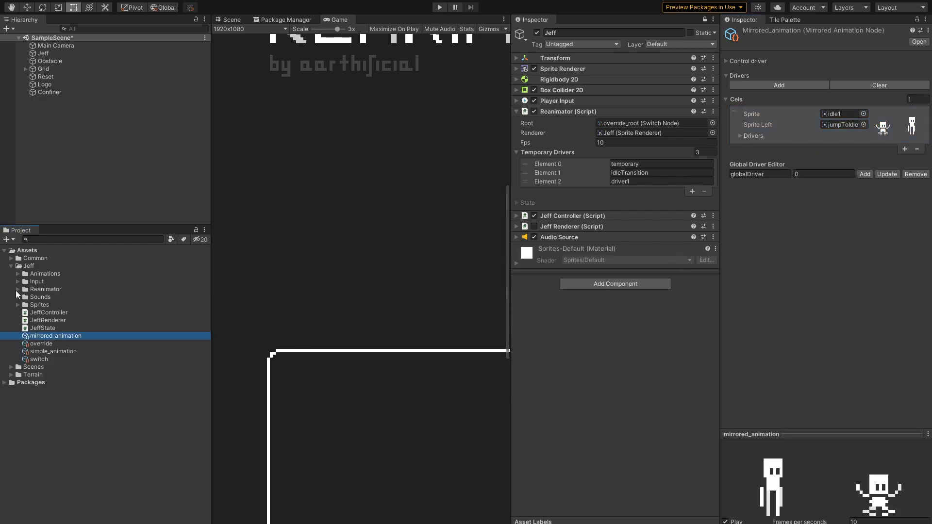
{"action": "left_click", "coordinate": [18, 288]}
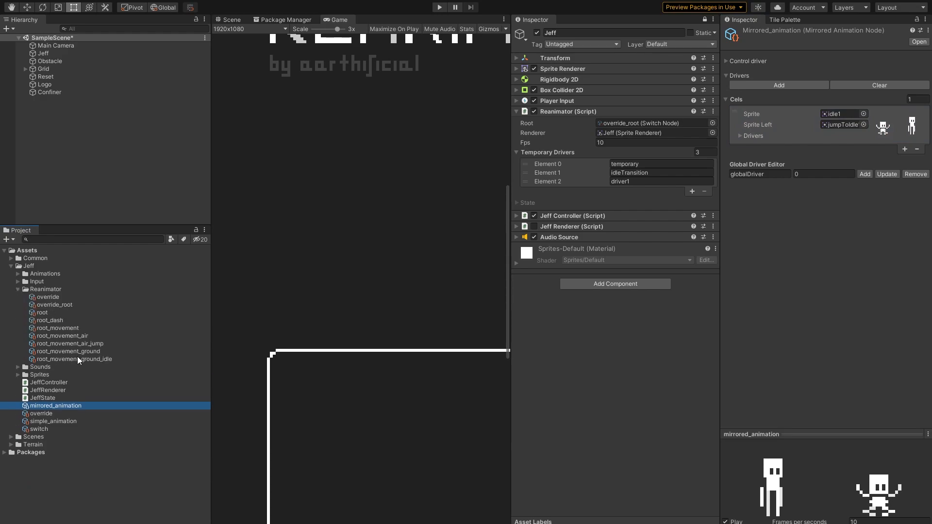
{"action": "left_click", "coordinate": [439, 8]}
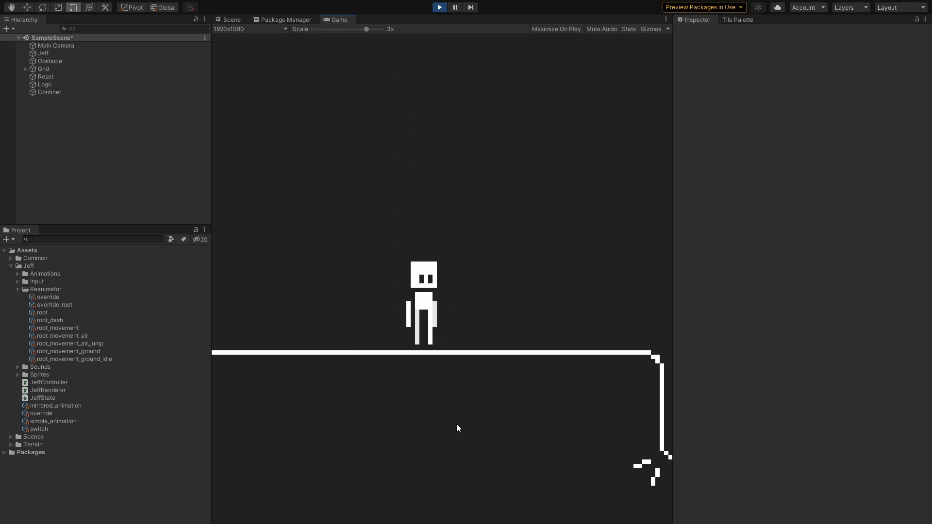
Inspect the root_movement_ground, root_movement_ground_idle and root_movement_air switch nodes
{"action": "left_click", "coordinate": [72, 335]}
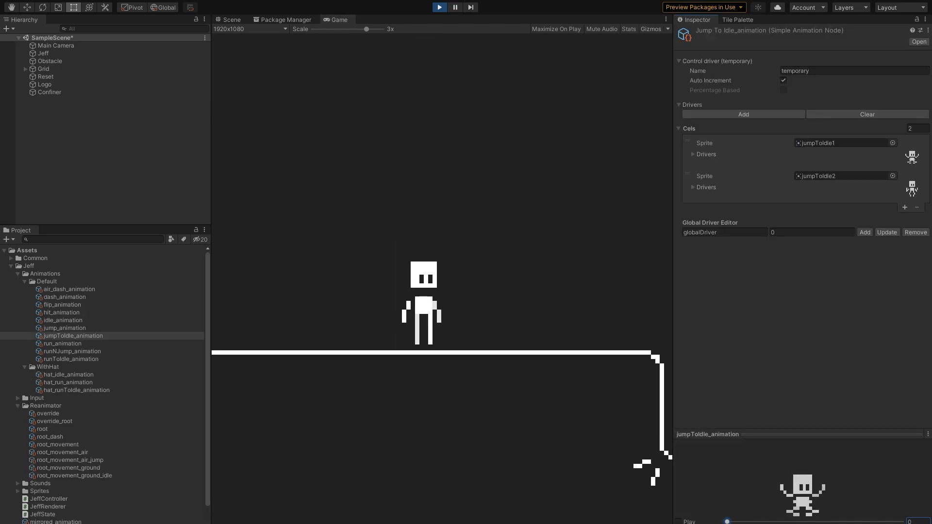
{"action": "left_click", "coordinate": [68, 468]}
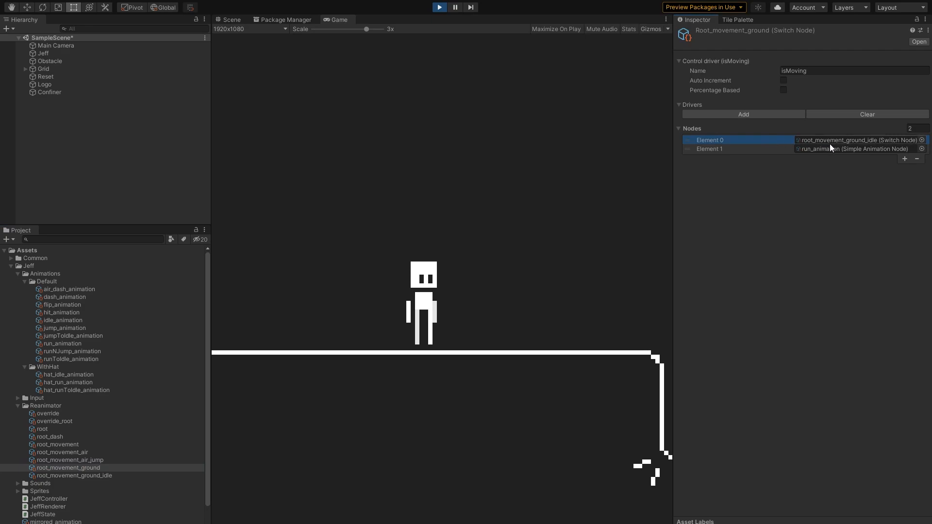
{"action": "left_click", "coordinate": [74, 476]}
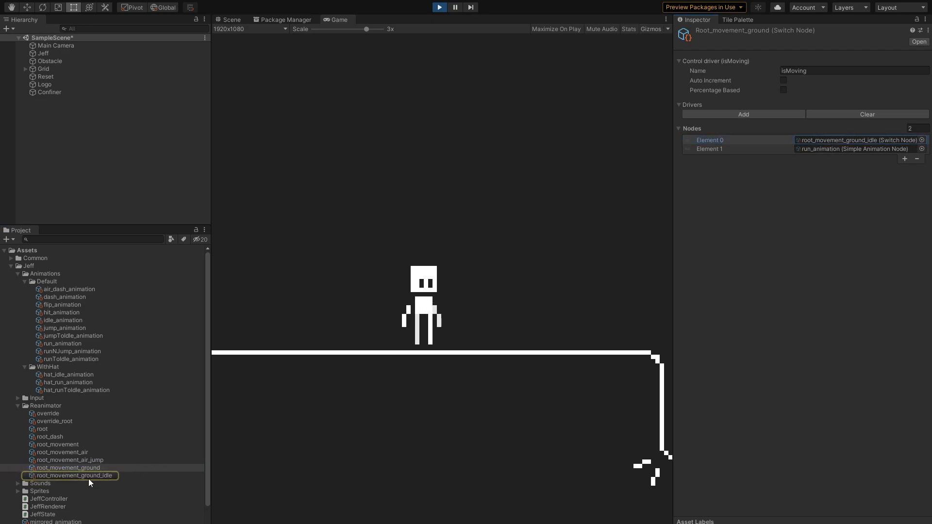
{"action": "left_click", "coordinate": [73, 475]}
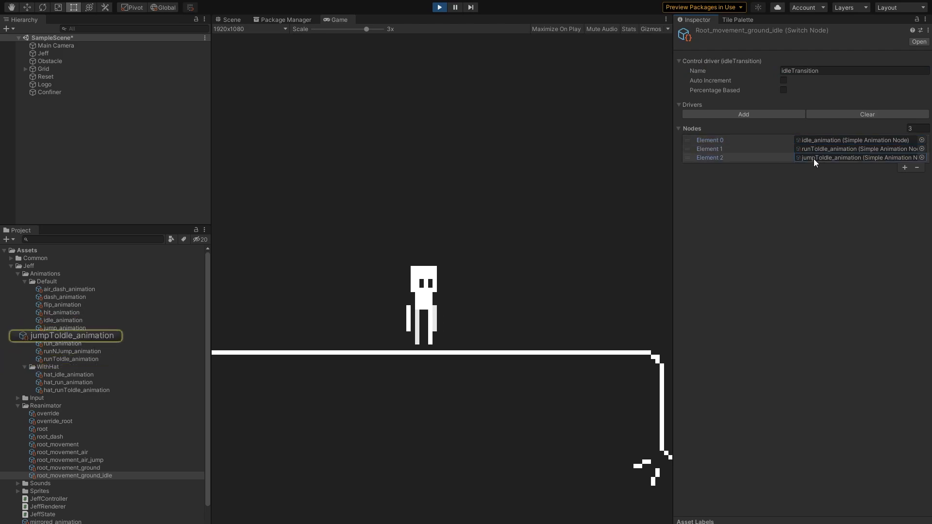
{"action": "left_click", "coordinate": [61, 452]}
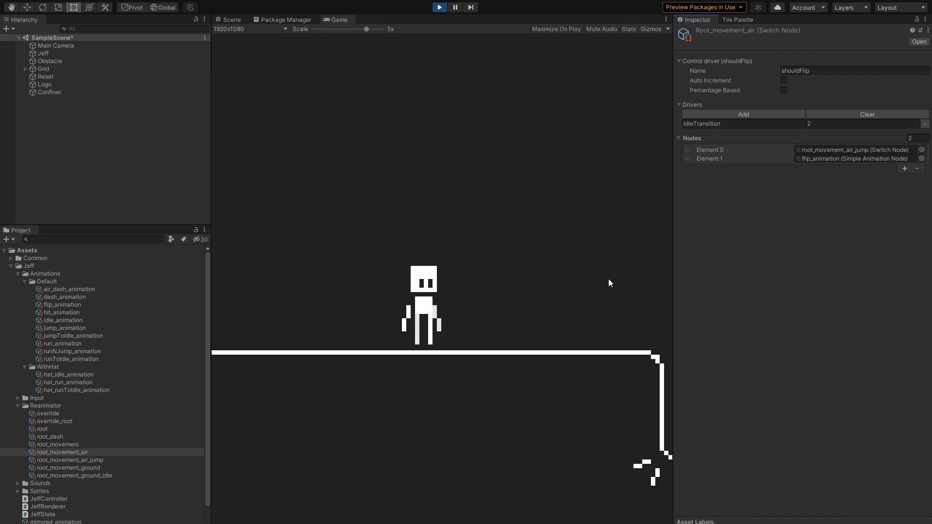
{"action": "left_click", "coordinate": [74, 475]}
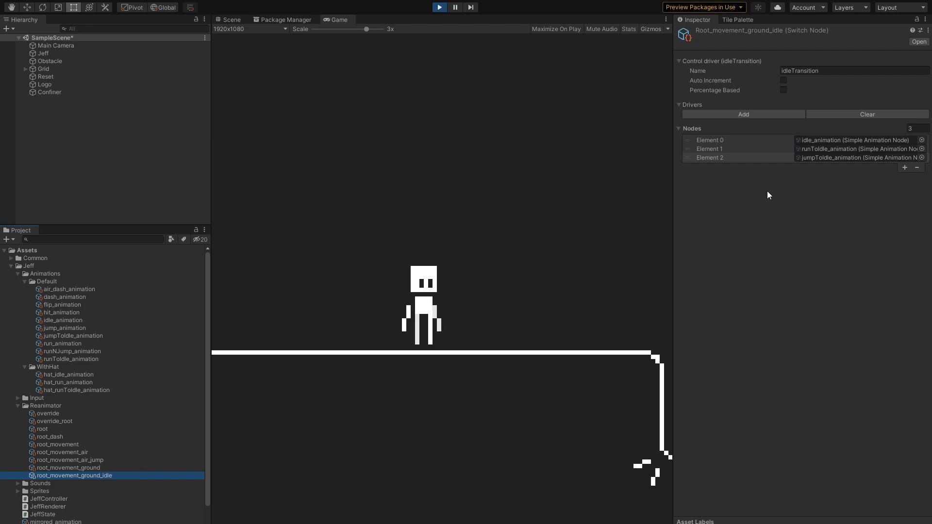
Show jumpToIdle_animation's first-frame IdleTransition driver and second-frame drivers, then the idle_animation entry
{"action": "left_click", "coordinate": [736, 157]}
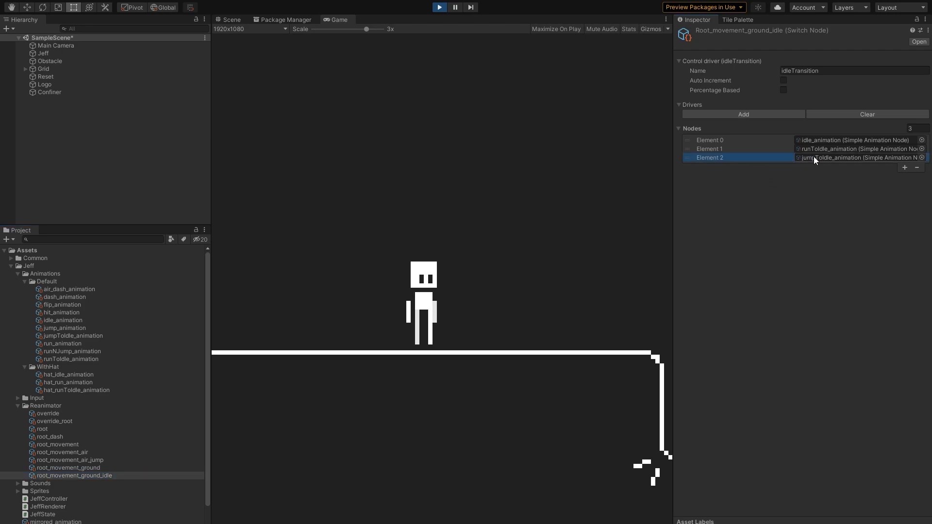
{"action": "left_click", "coordinate": [74, 336]}
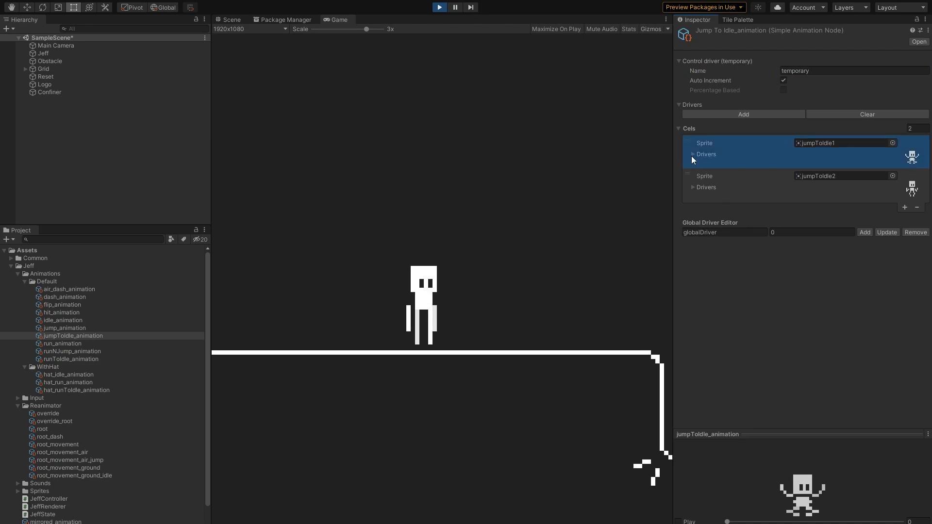
{"action": "left_click", "coordinate": [704, 153]}
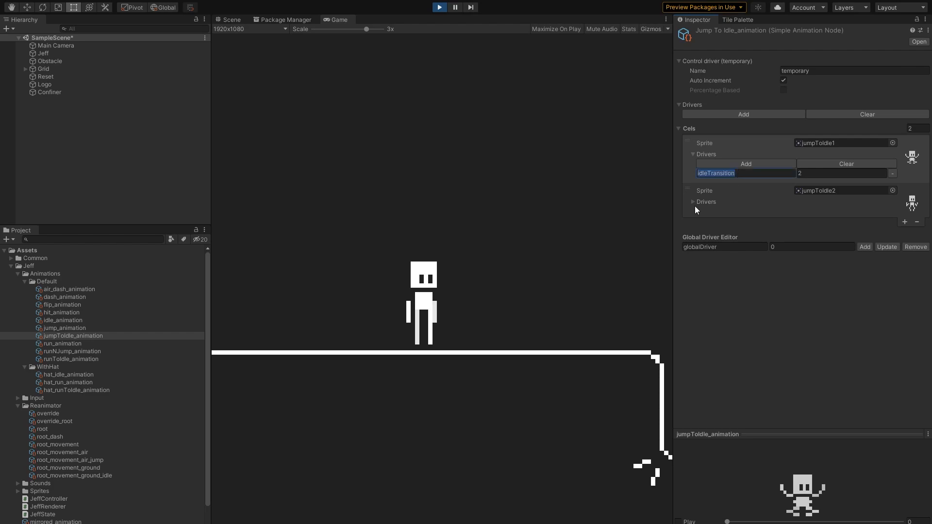
{"action": "left_click", "coordinate": [693, 202]}
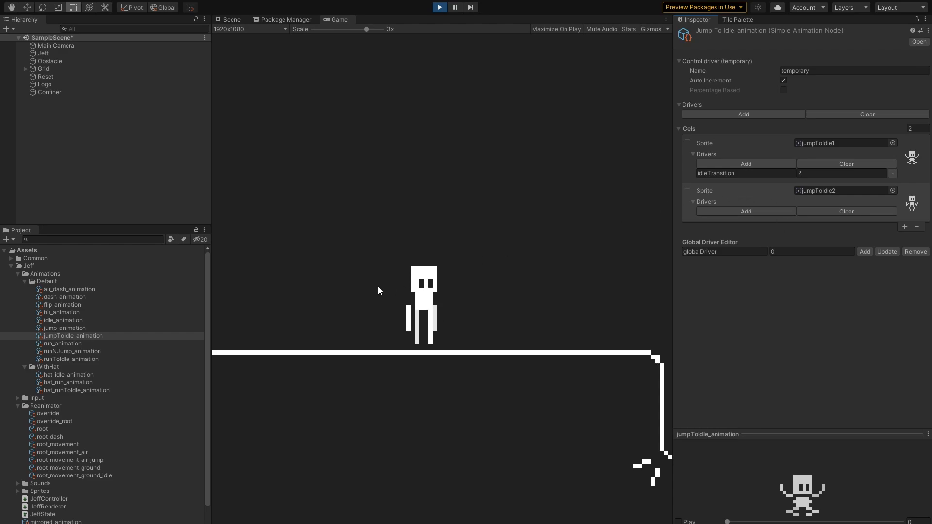
{"action": "left_click", "coordinate": [72, 476]}
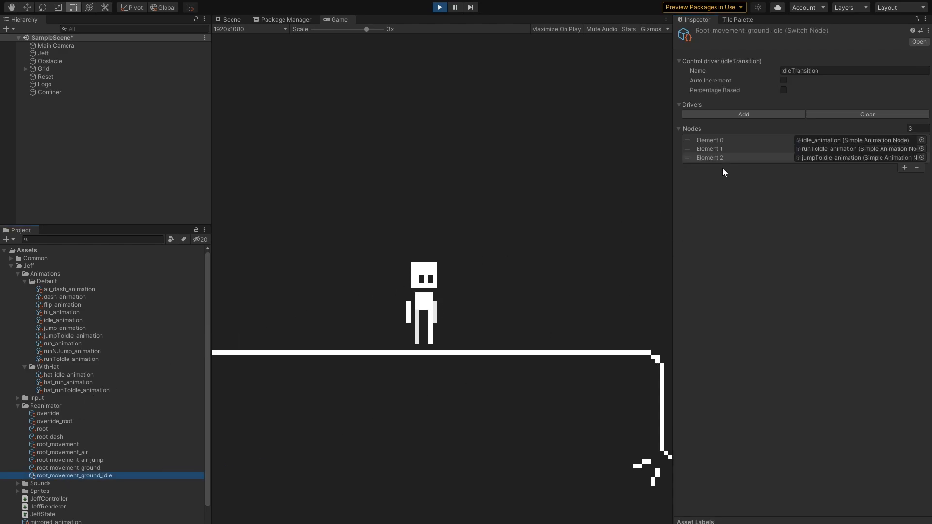
{"action": "left_click", "coordinate": [709, 139]}
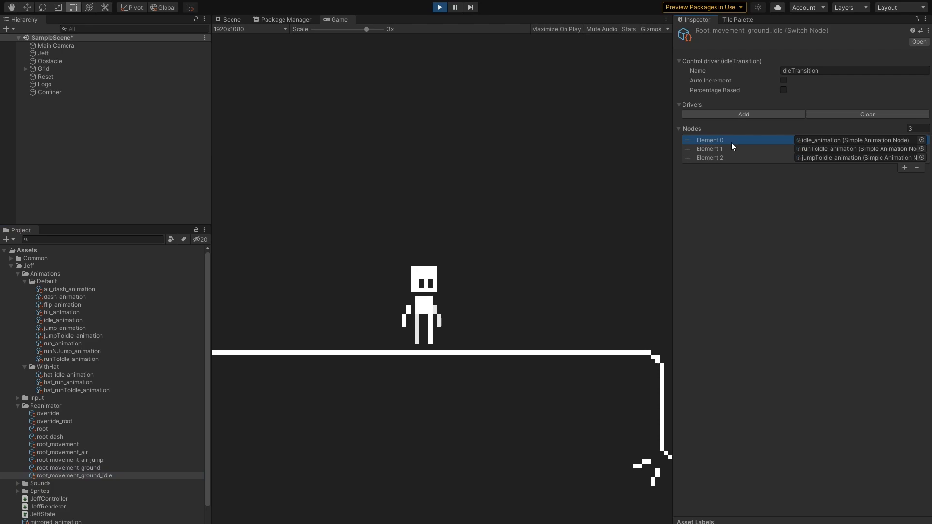
{"action": "mouse_move", "coordinate": [735, 208]}
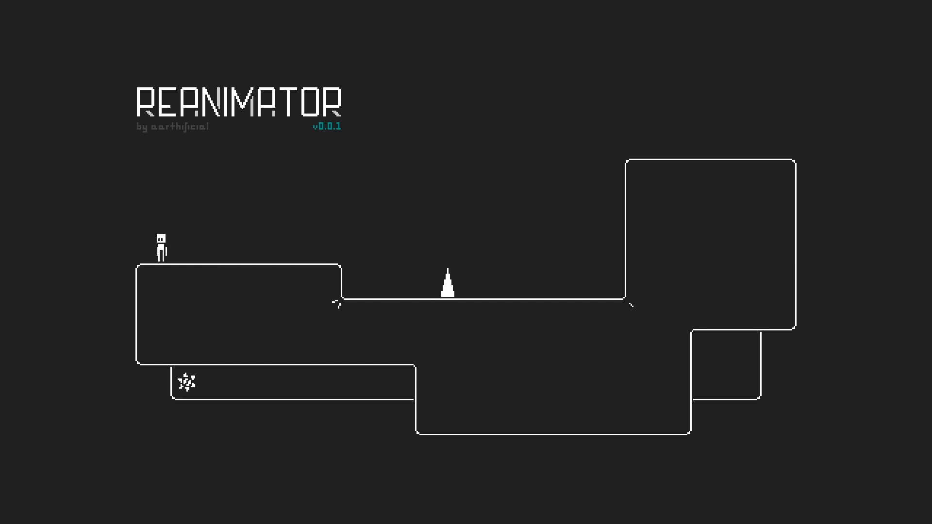
Walk the dark-haired character right across the dark platform using the arrow keys
{"action": "key", "text": "Right"}
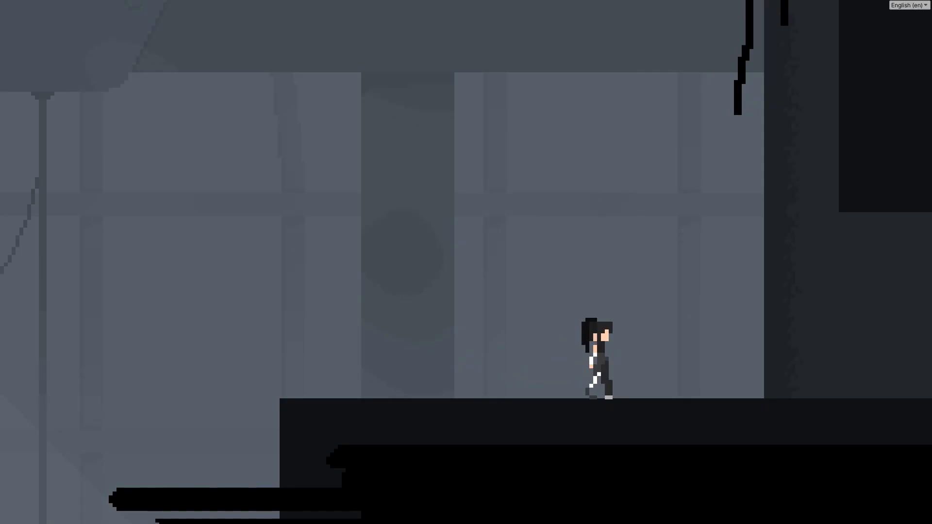
{"action": "key", "text": "Right"}
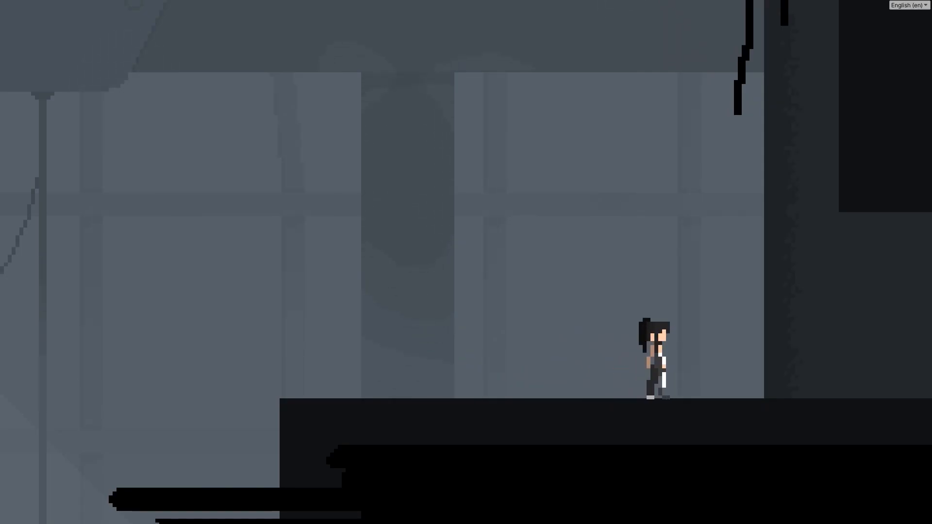
{"action": "key", "text": "Right"}
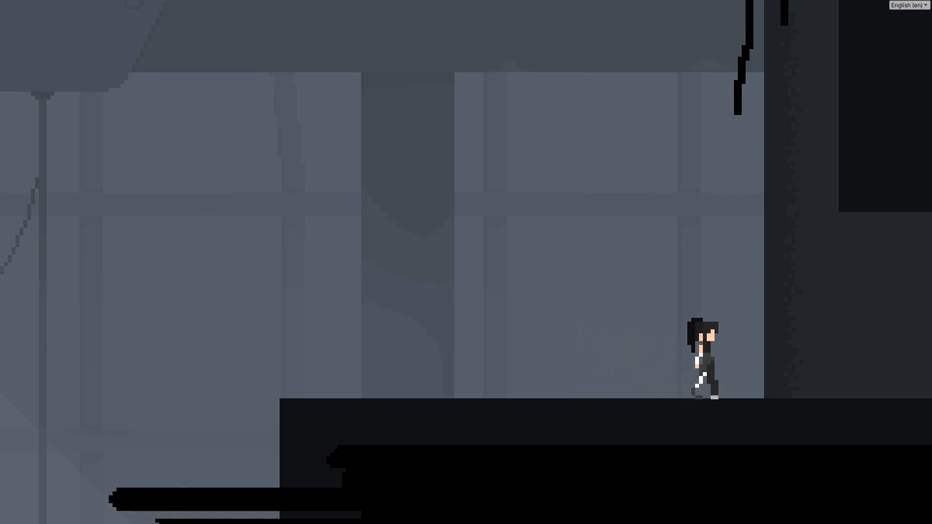
{"action": "key", "text": "Left"}
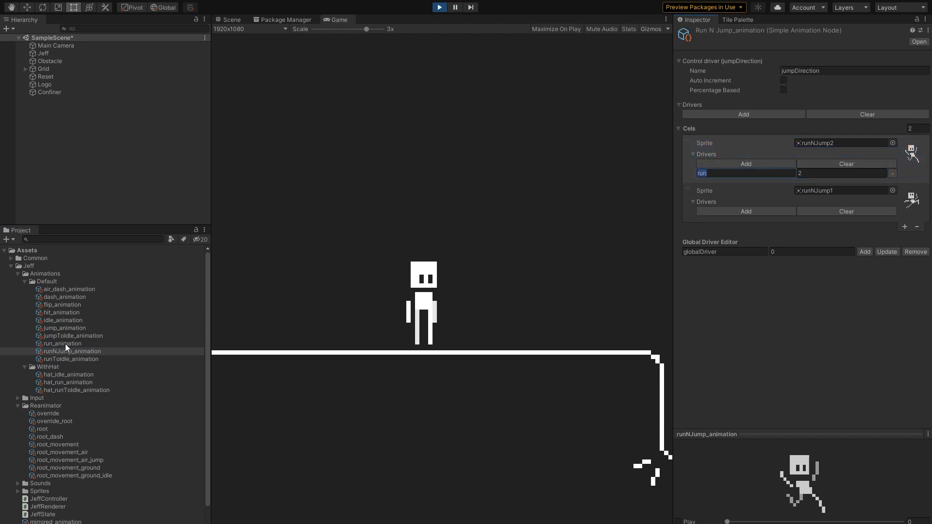
Deselect runNJump_animation and switch back to the Reanimator demo game
{"action": "left_click", "coordinate": [62, 344]}
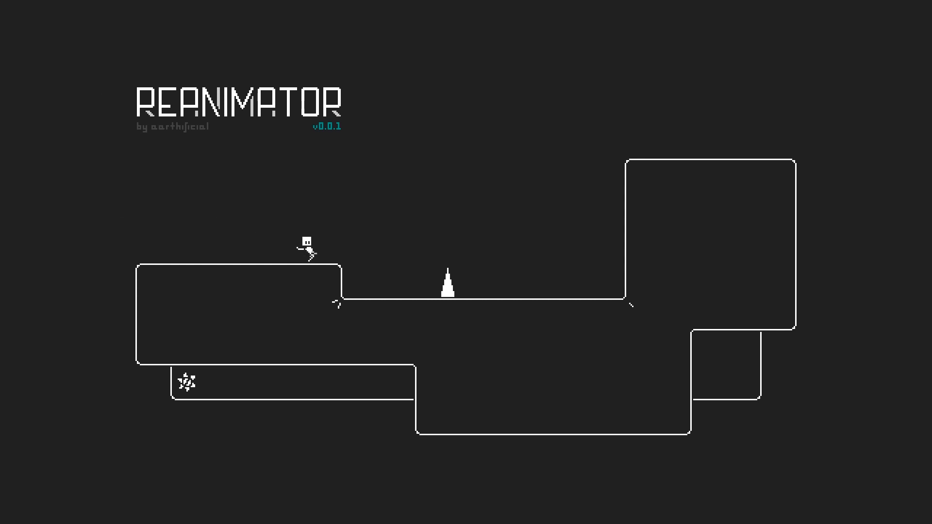
Stop the character to show its idle pose, then jump to the tall right-hand wall
{"action": "key", "text": "Left"}
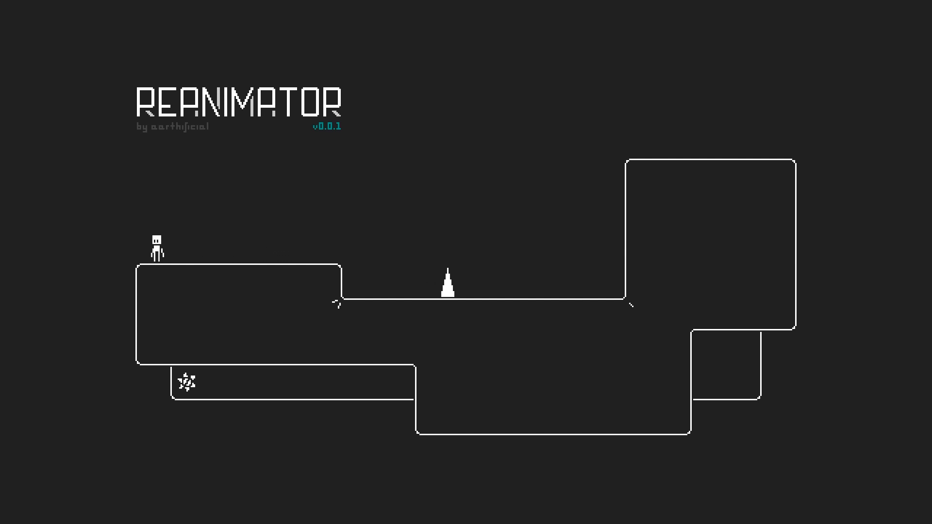
{"action": "key", "text": "Right"}
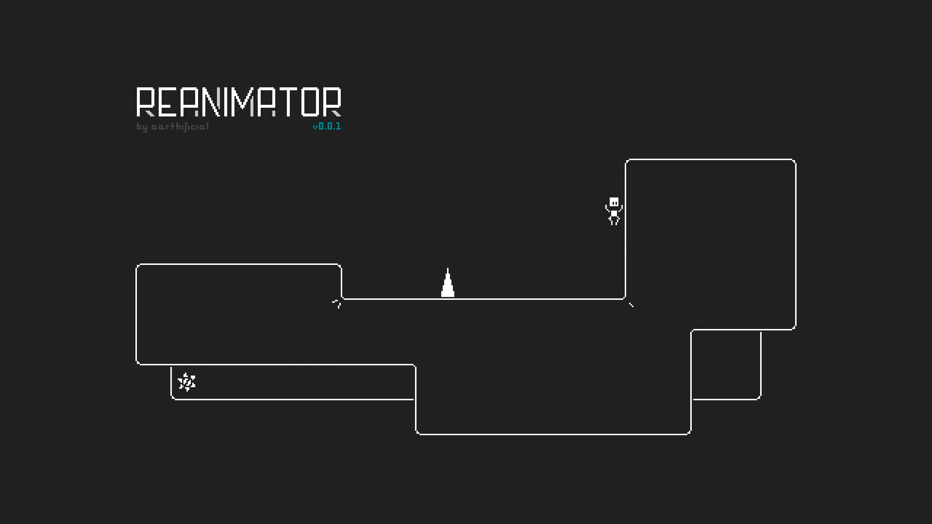